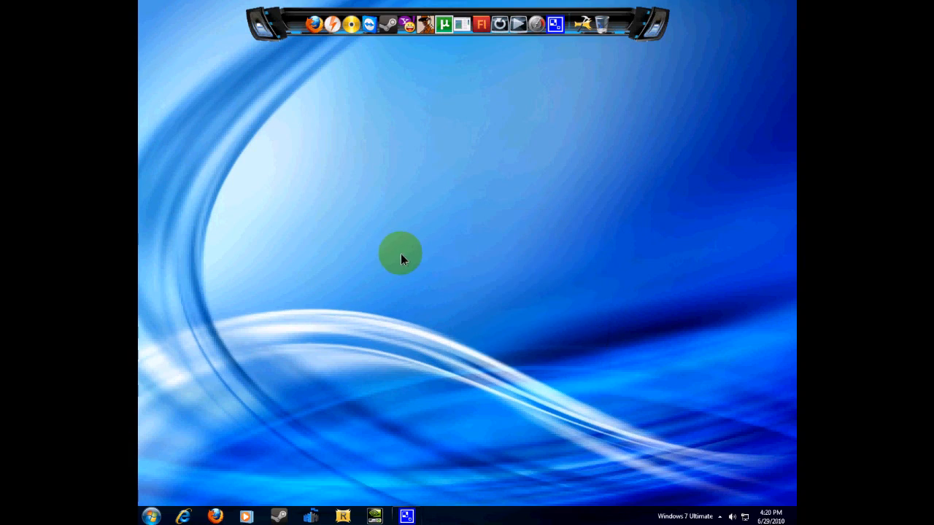
mouse_move(378, 221)
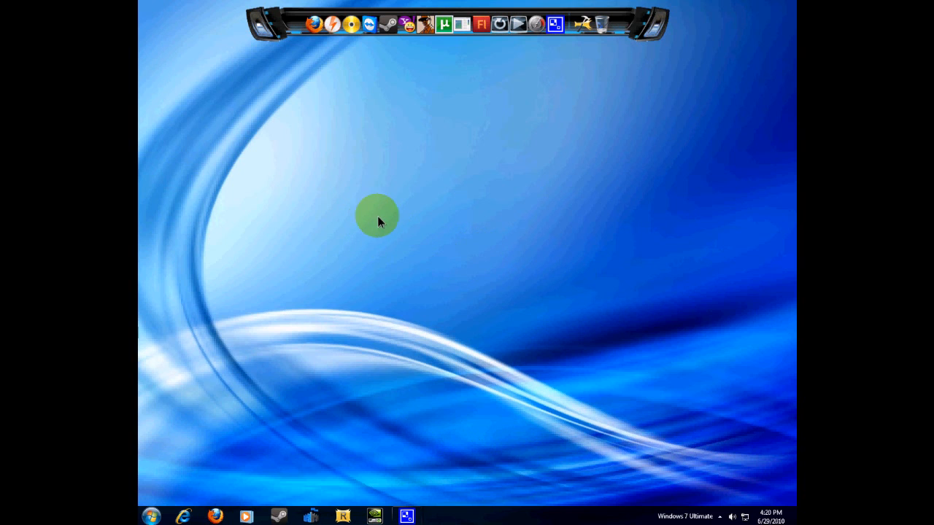
Refresh the desktop, then search Google for 'rocket dock' and reach the RocketDock download page.
right_click(378, 217)
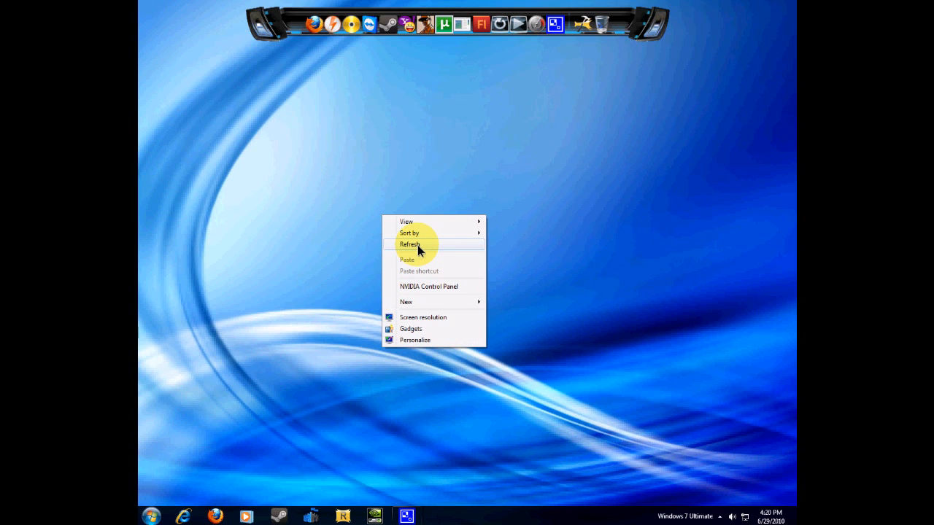
left_click(410, 245)
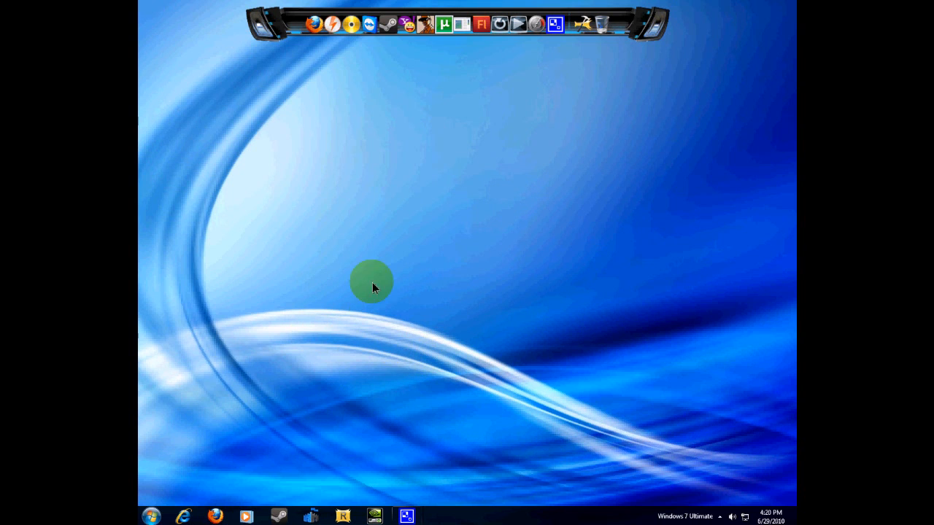
mouse_move(314, 23)
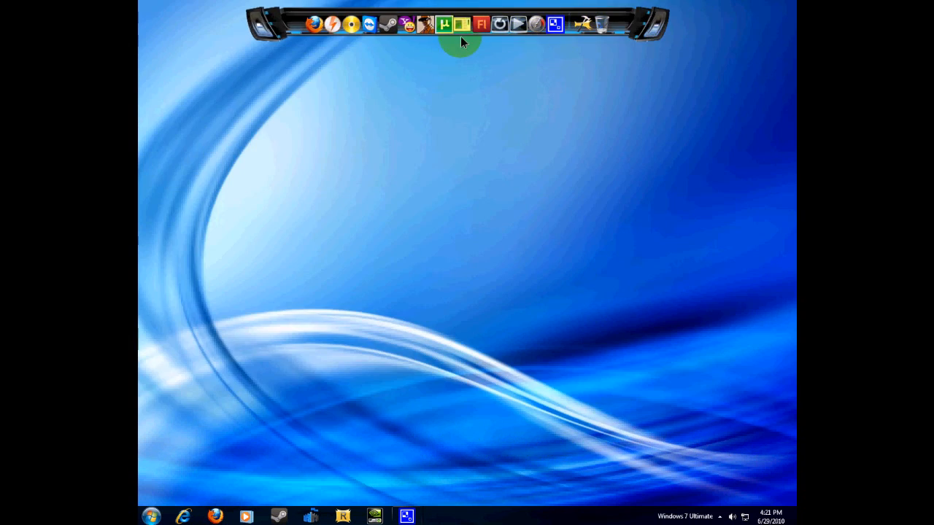
mouse_move(481, 23)
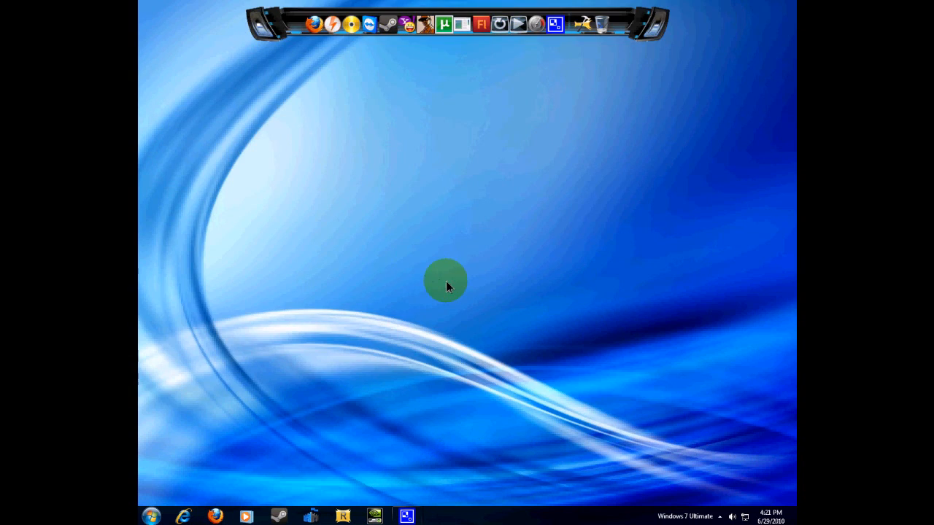
mouse_move(242, 499)
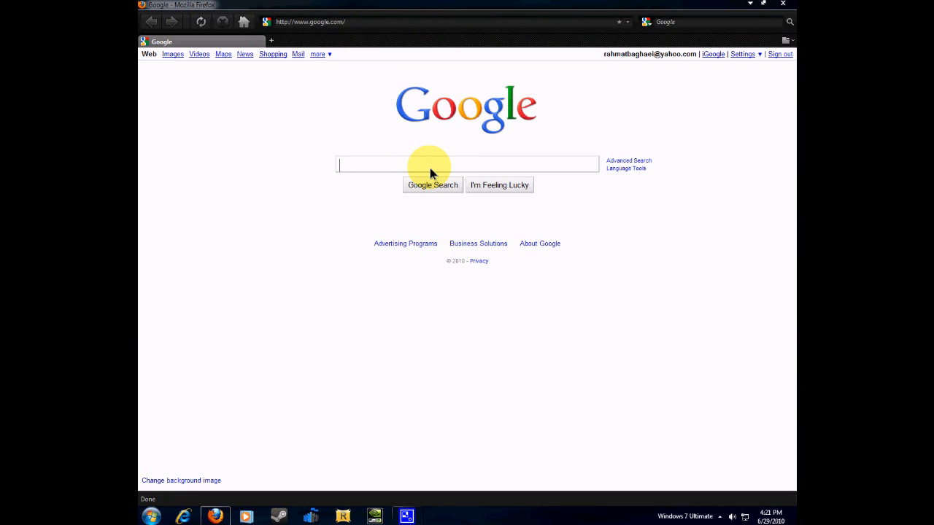
type("r")
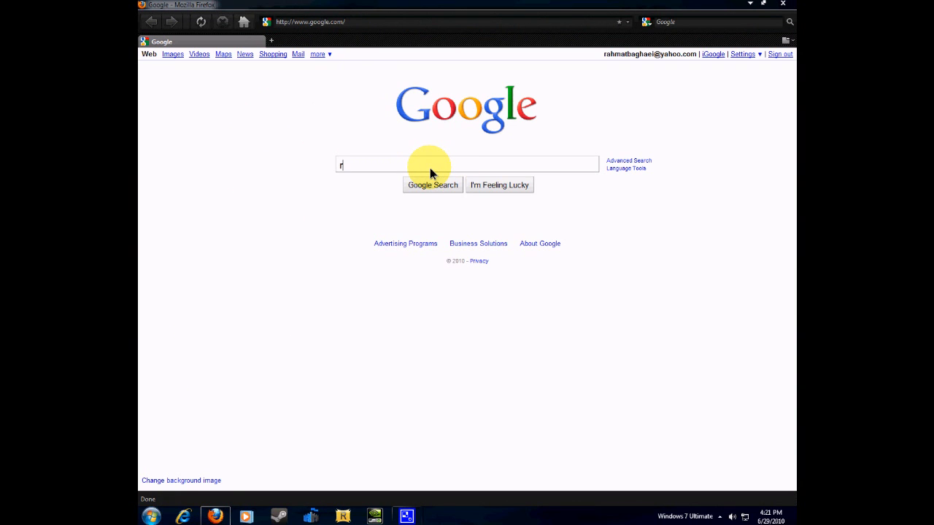
type("ocket dock")
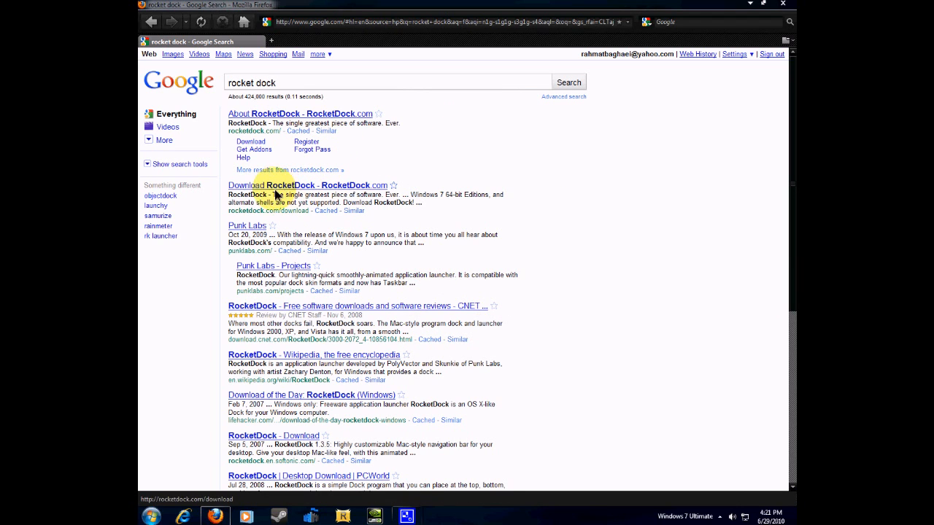
left_click(306, 184)
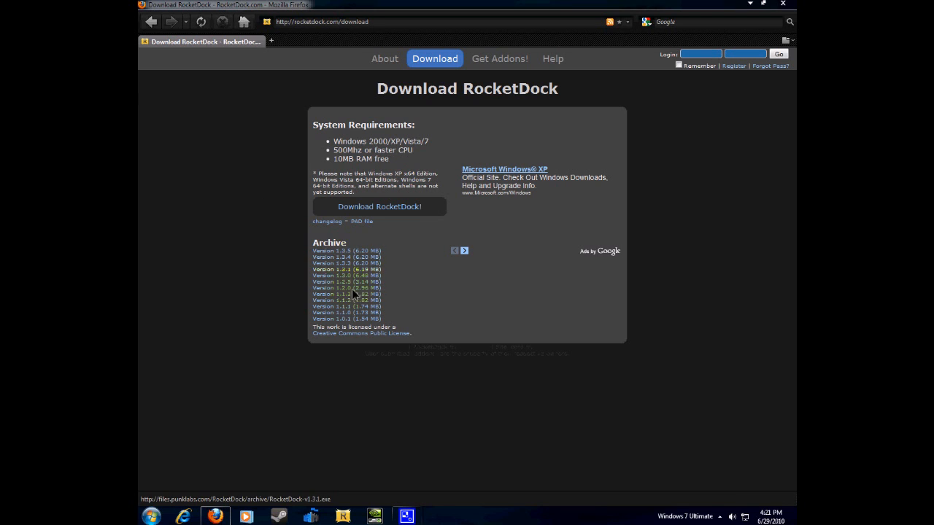
mouse_move(324, 283)
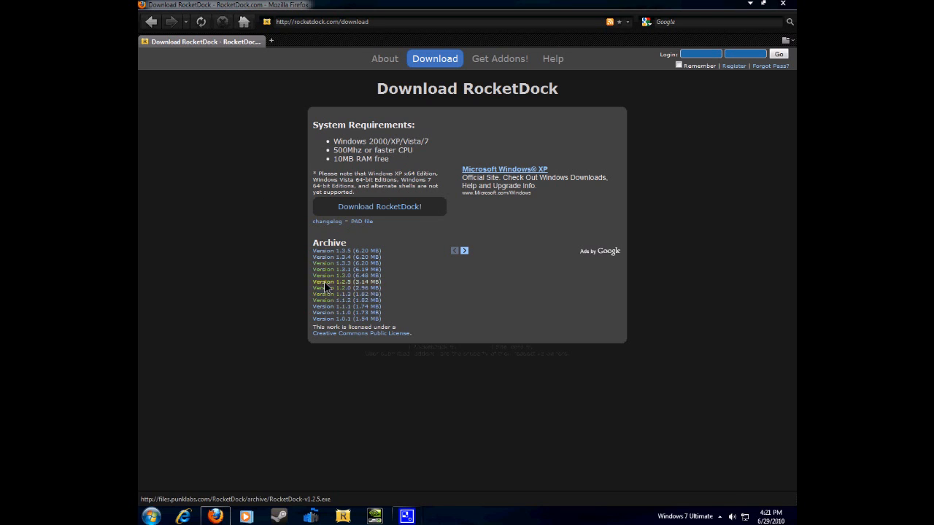
mouse_move(347, 251)
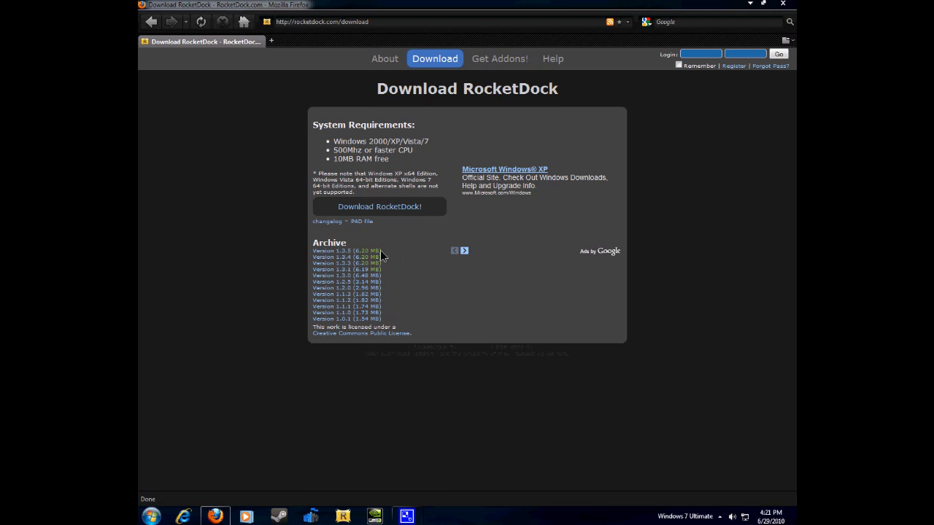
mouse_move(343, 251)
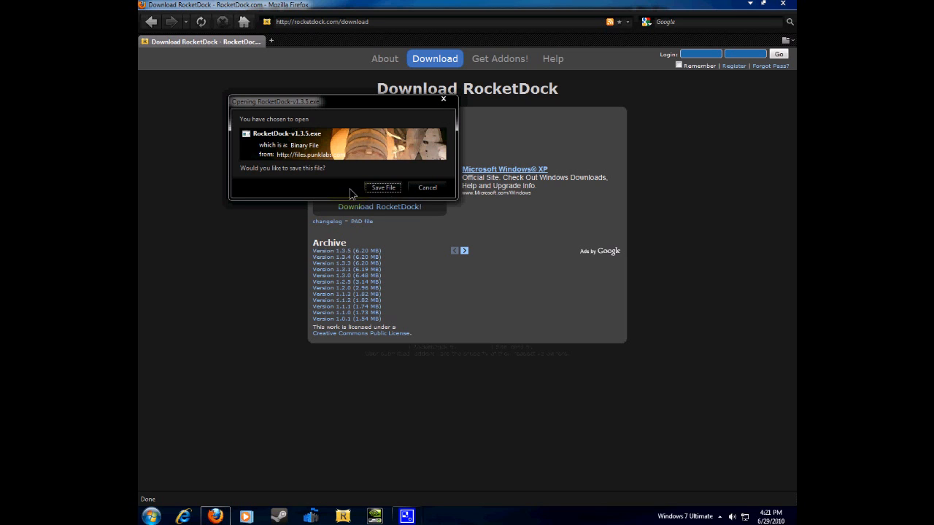
mouse_move(280, 144)
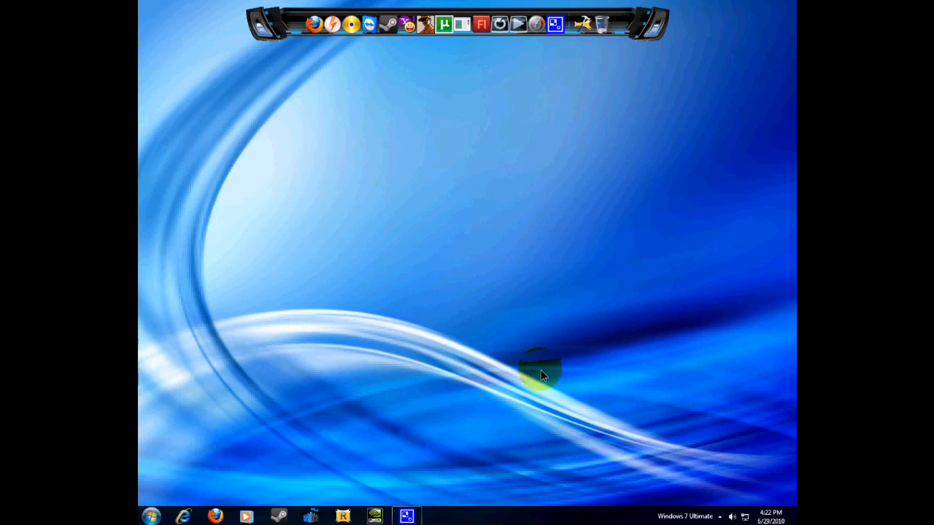
left_click(405, 517)
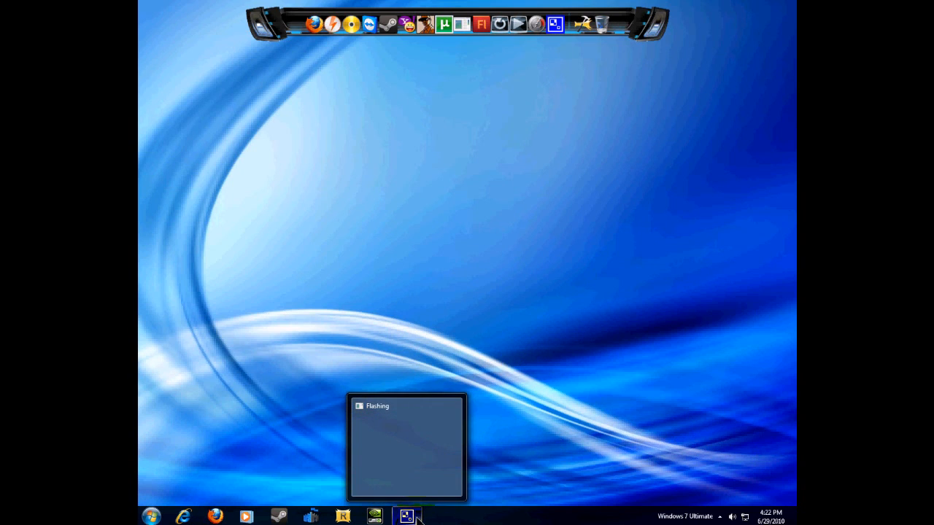
left_click(407, 517)
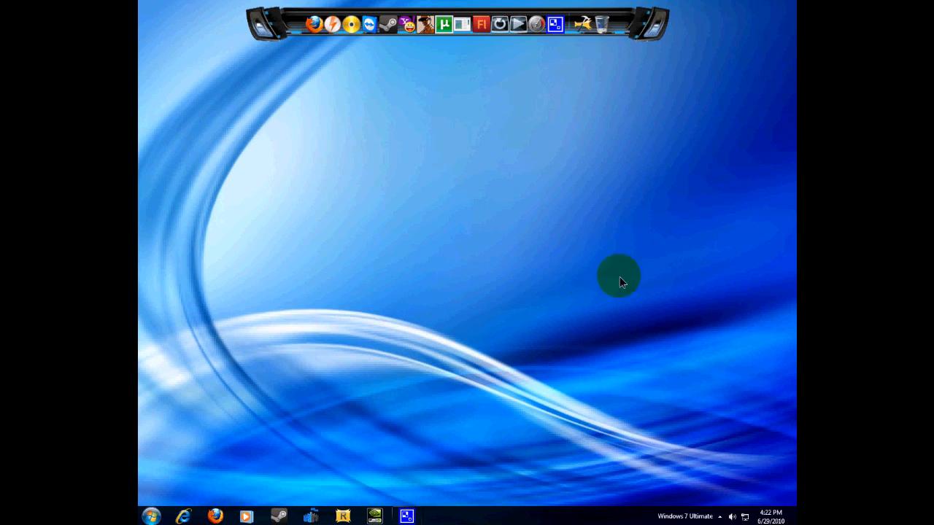
mouse_move(450, 429)
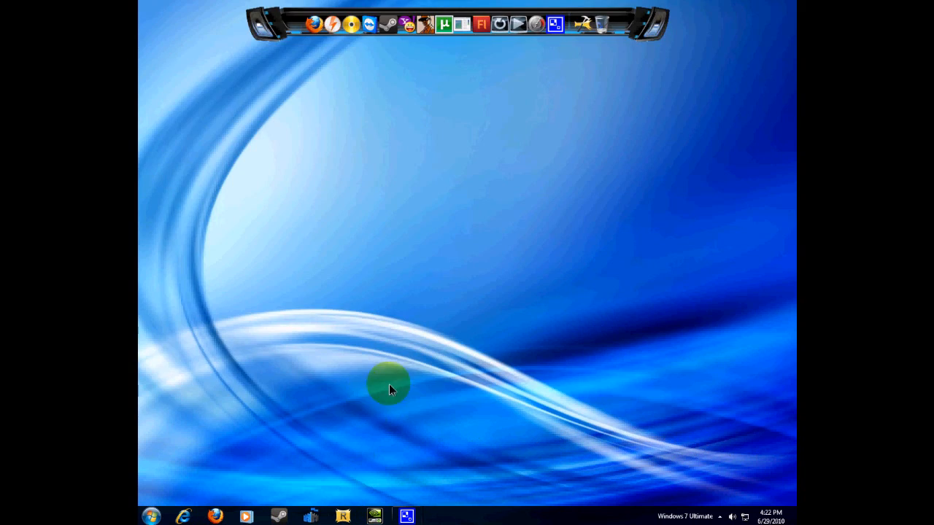
mouse_move(270, 36)
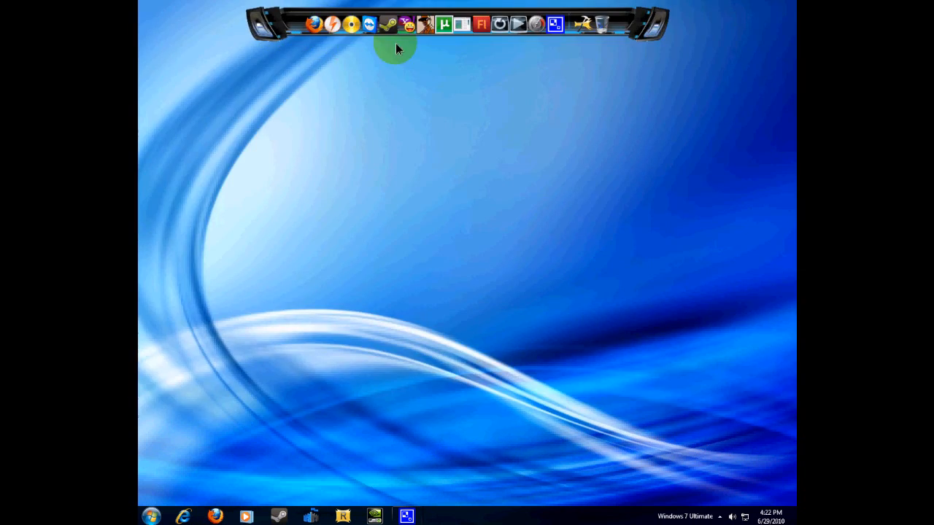
mouse_move(581, 47)
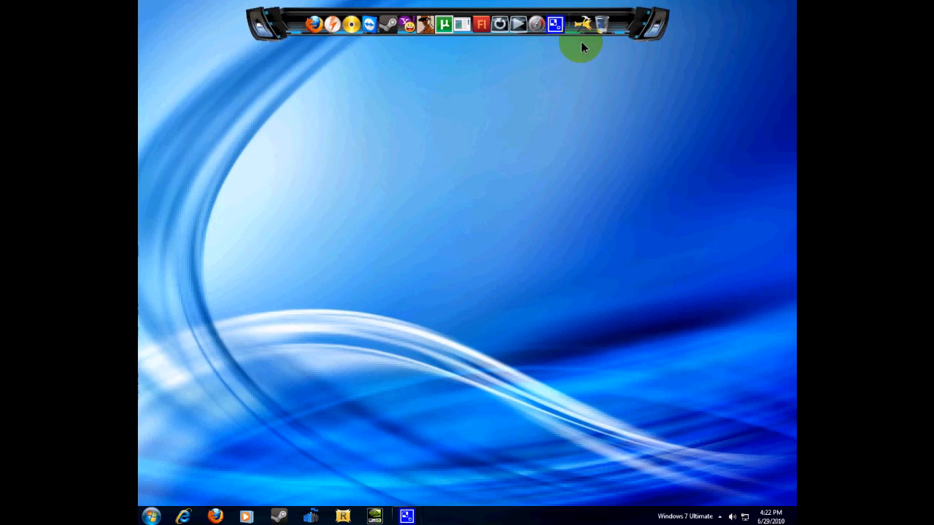
mouse_move(583, 24)
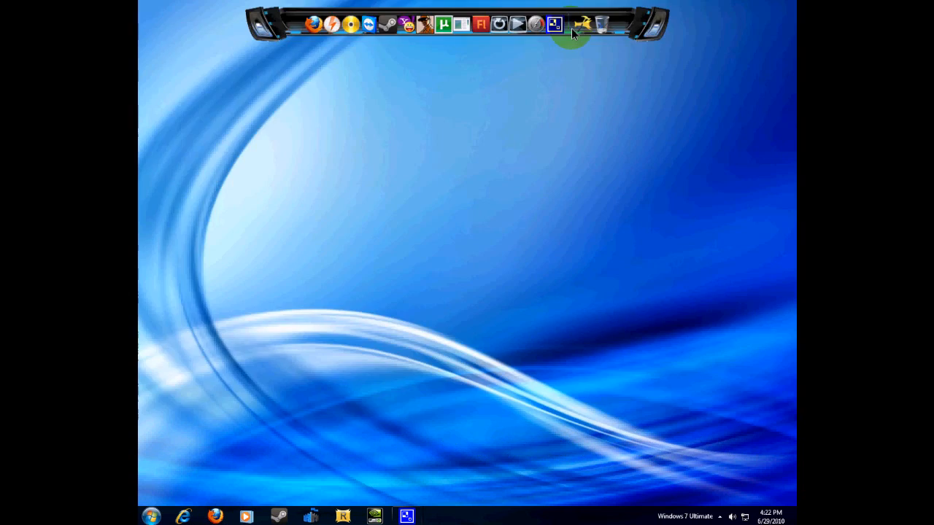
Browse Dock Settings' General, Position, Behavior and Style pages, then go get more skins online.
right_click(572, 26)
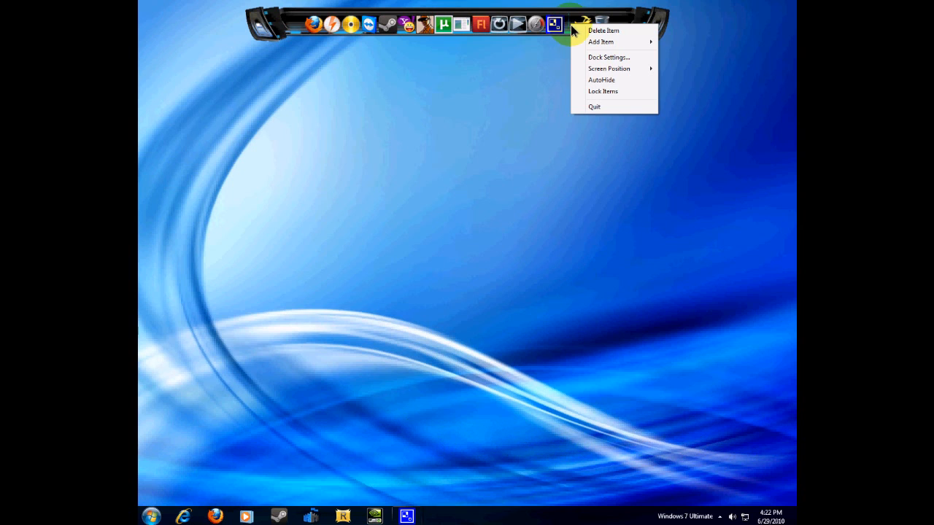
left_click(608, 56)
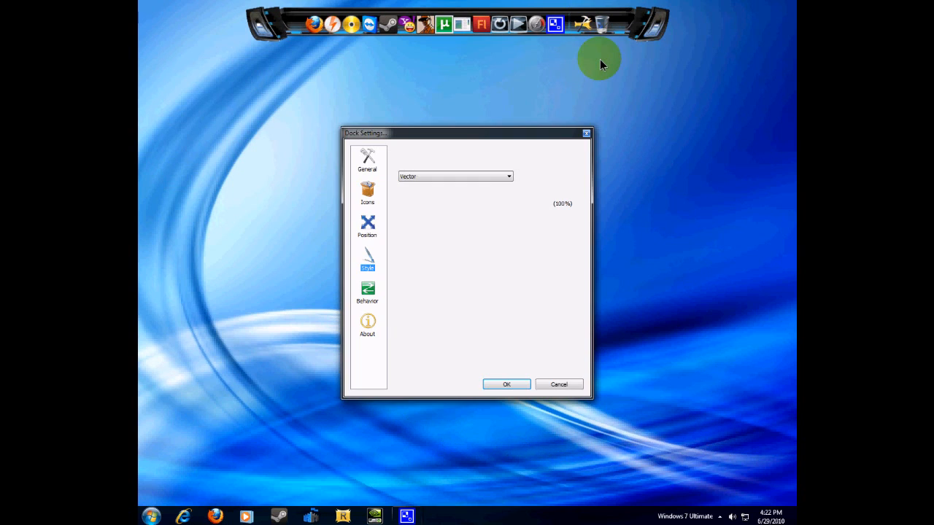
left_click(368, 159)
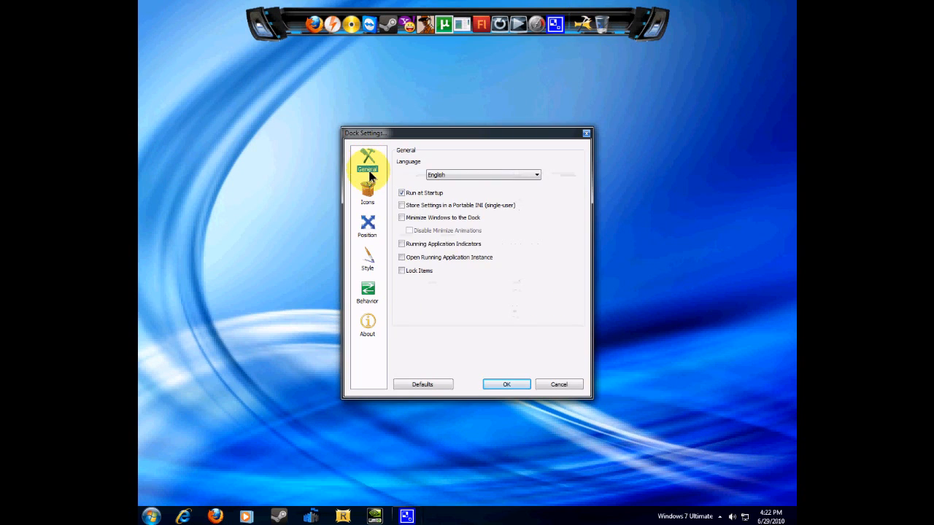
left_click(368, 224)
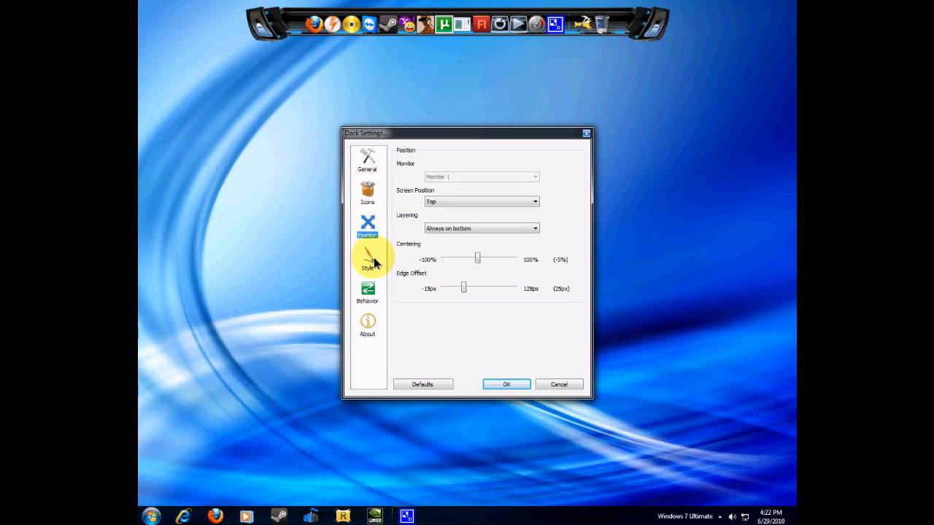
left_click(368, 291)
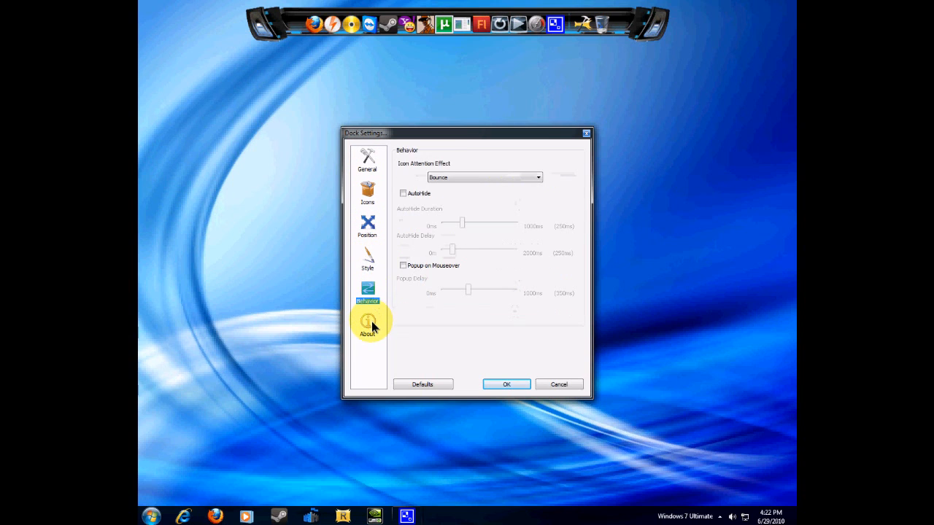
left_click(368, 259)
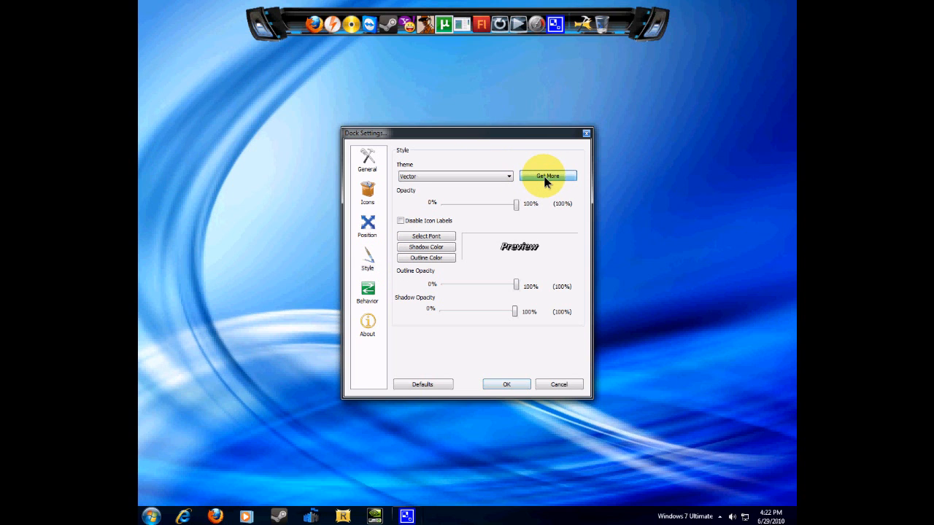
left_click(547, 175)
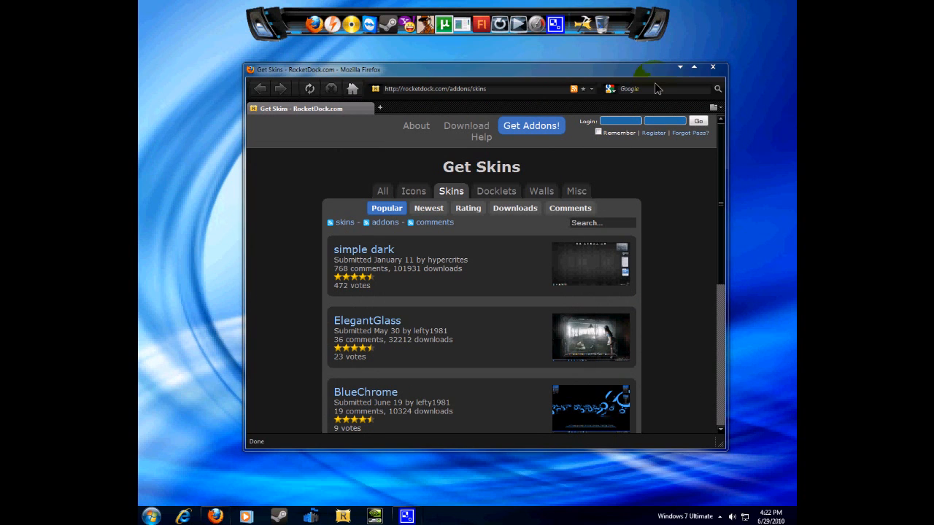
Sort the RocketDock skins by rating and reach the Vector! skin's detail page.
left_click(692, 67)
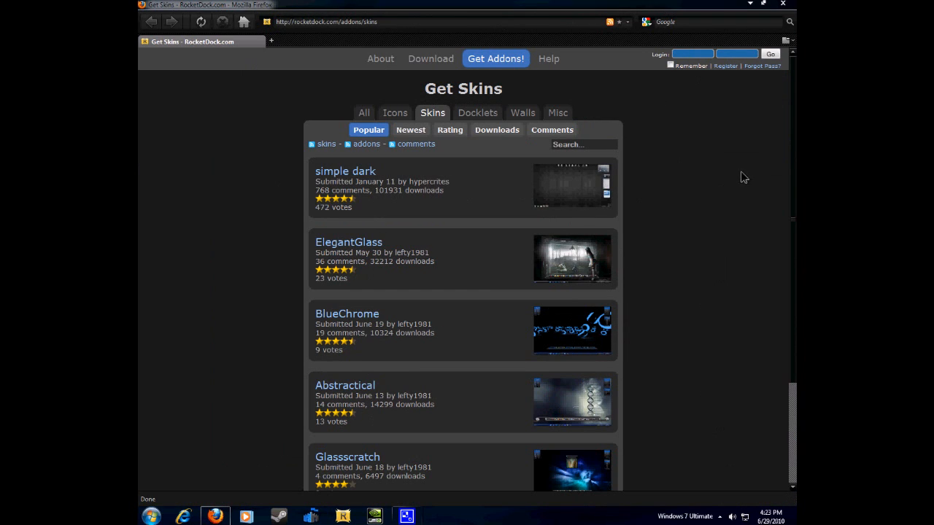
mouse_move(569, 216)
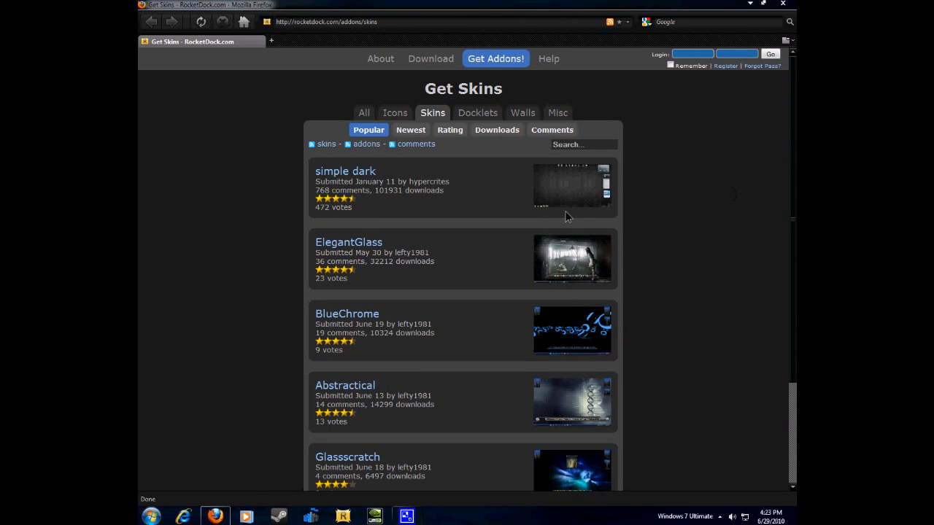
scroll("down", 3)
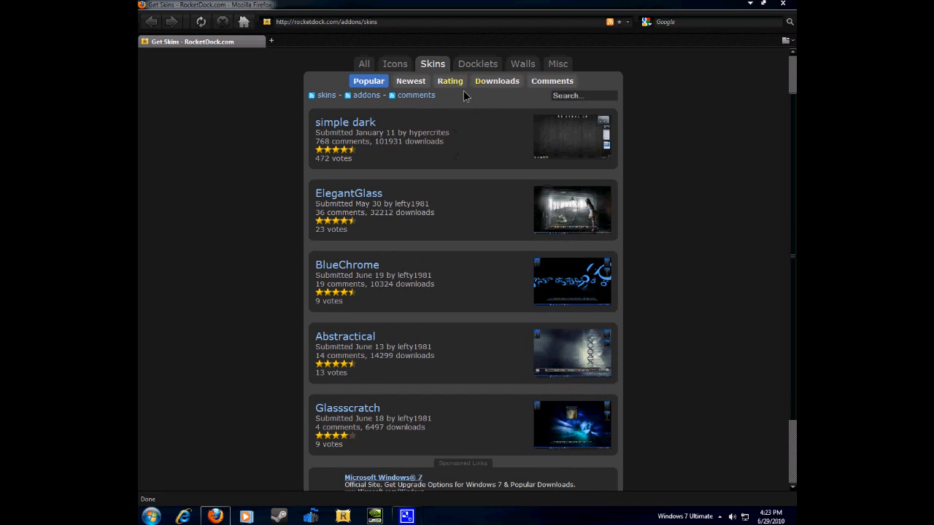
left_click(450, 81)
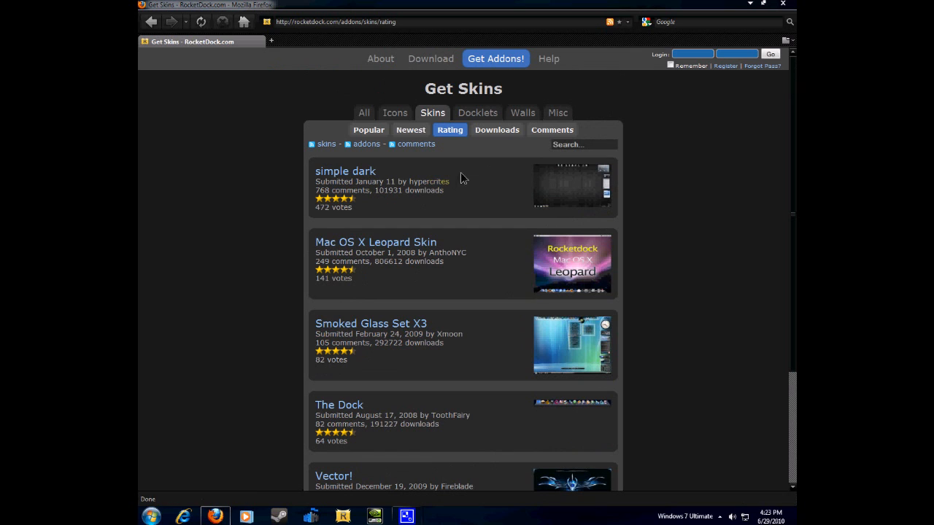
scroll("down", 3)
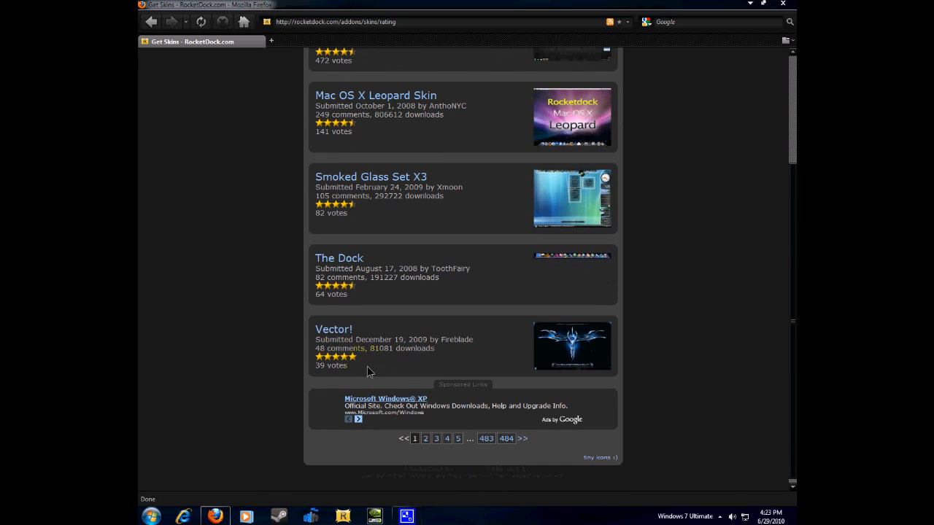
mouse_move(572, 346)
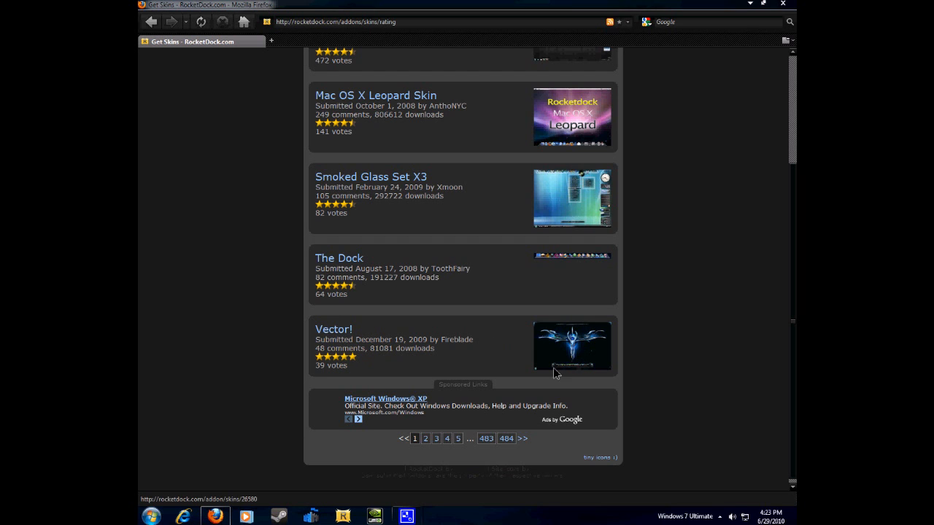
left_click(333, 330)
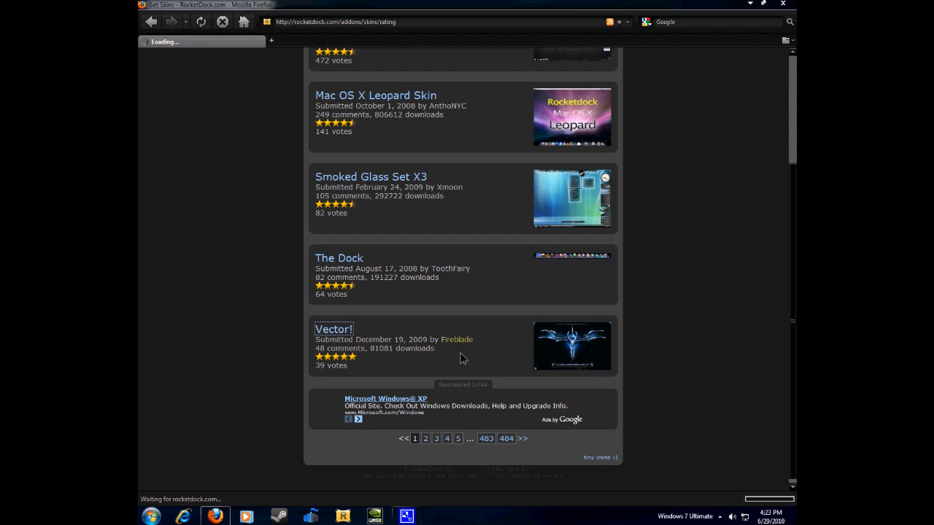
left_click(333, 329)
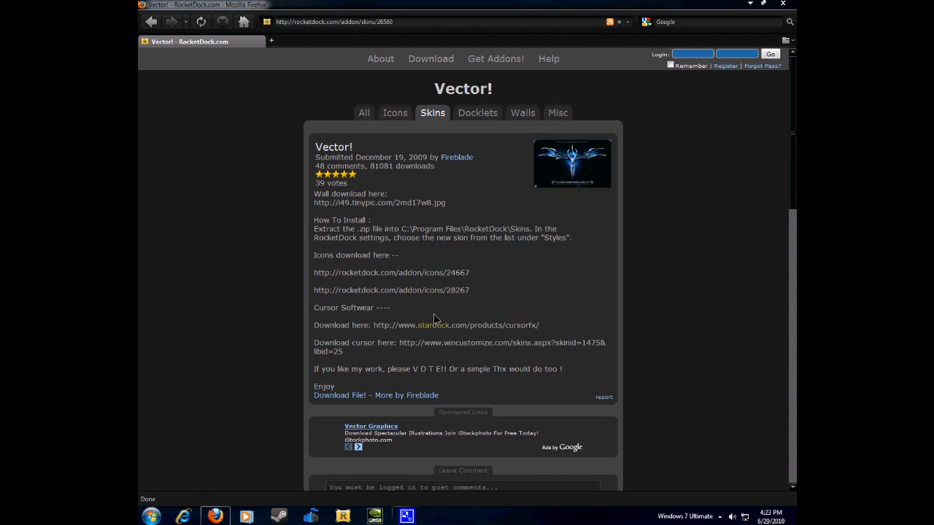
mouse_move(338, 394)
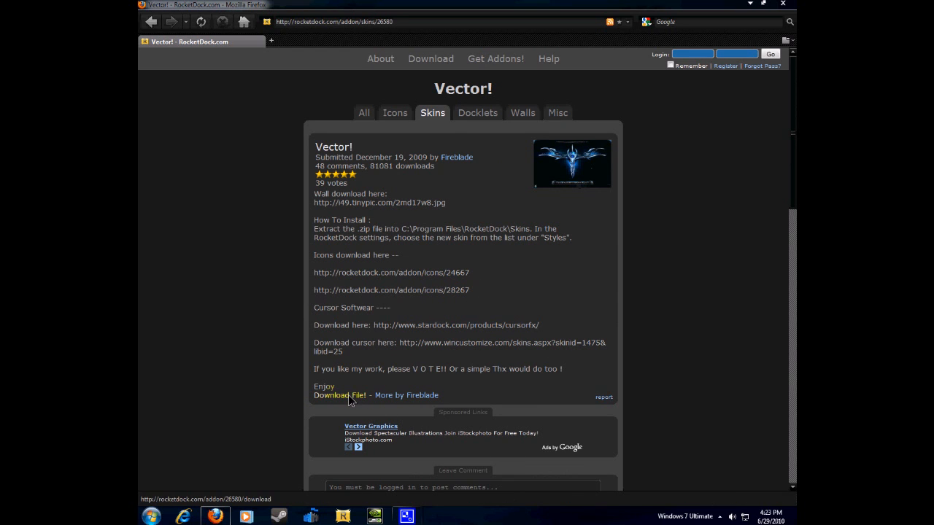
Download the Vector! skin, saving the archive into folder C on Local Disk (C).
left_click(338, 394)
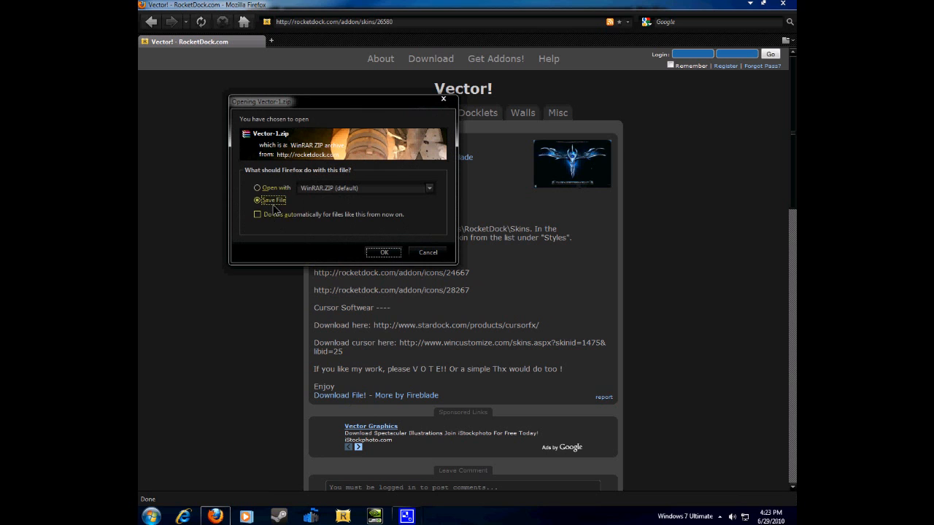
left_click(384, 253)
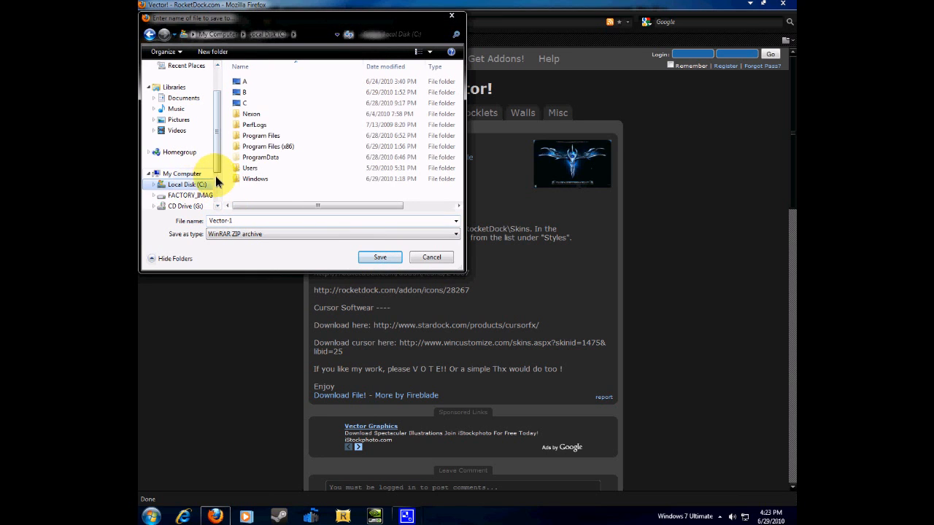
left_click(245, 102)
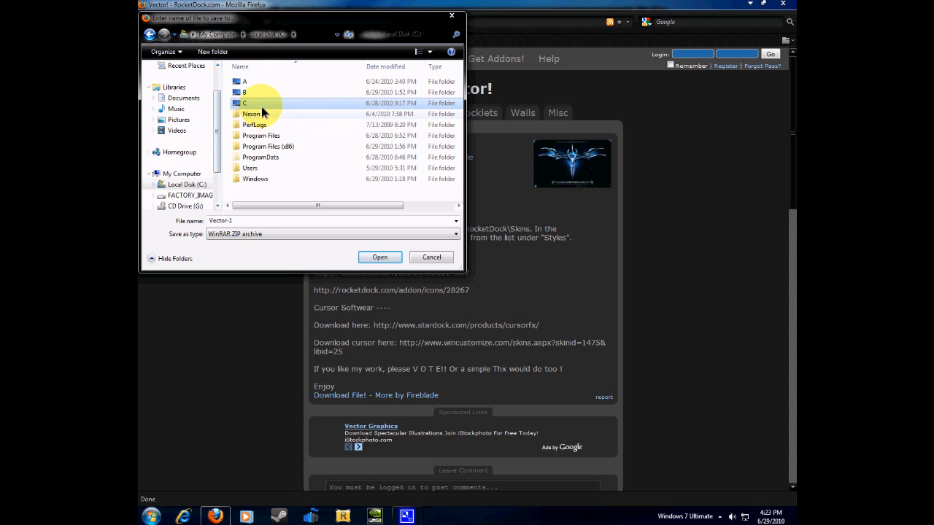
double_click(245, 102)
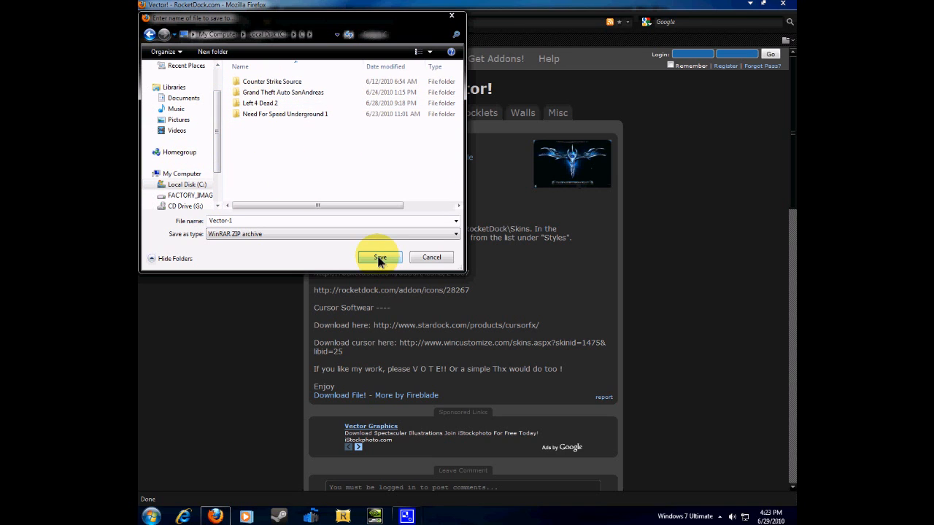
left_click(380, 257)
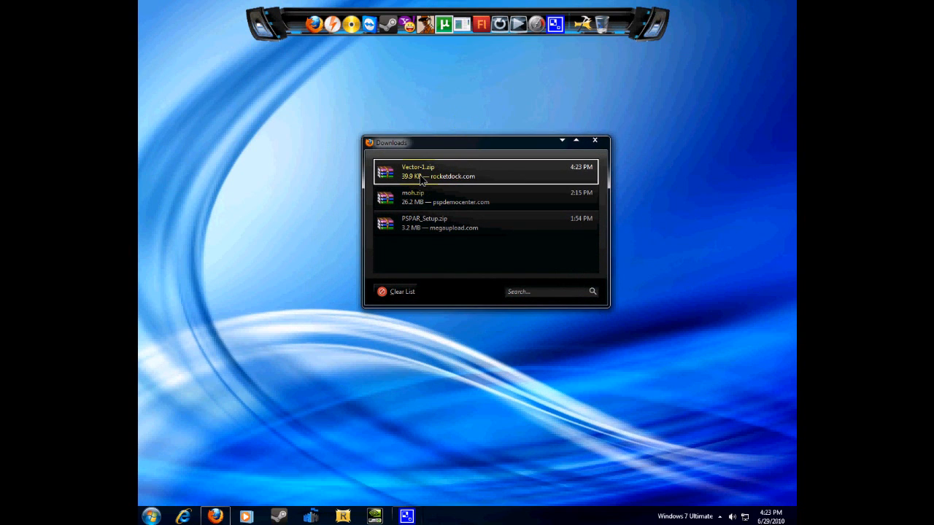
Reach the downloaded Vector-1.zip archive from Firefox's Downloads list.
double_click(417, 173)
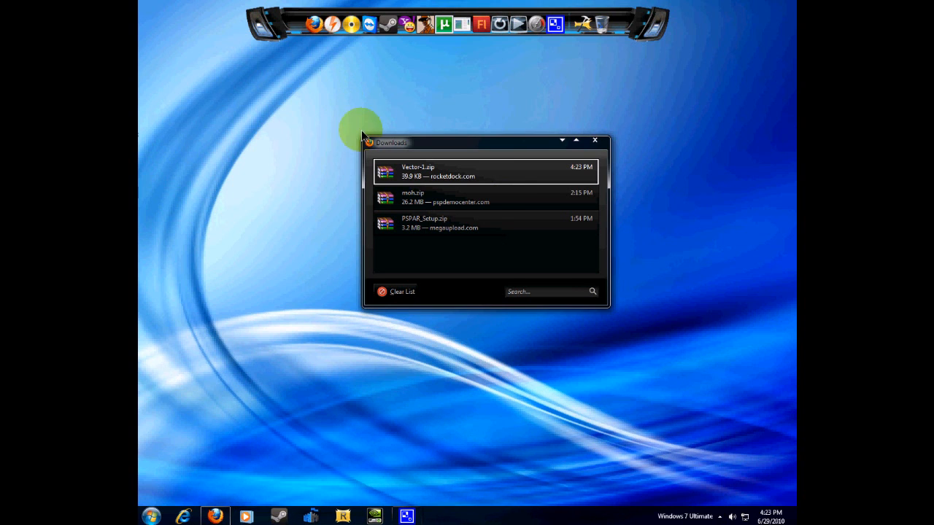
mouse_move(479, 201)
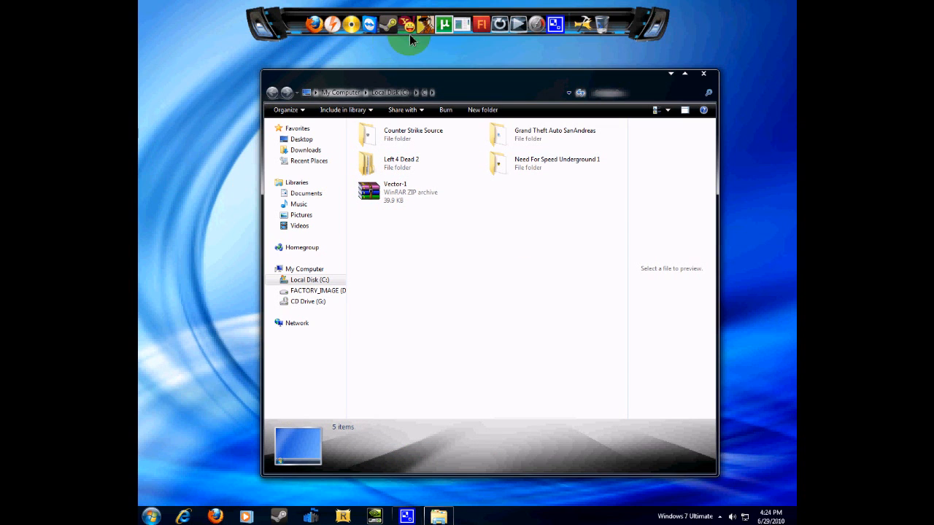
mouse_move(366, 216)
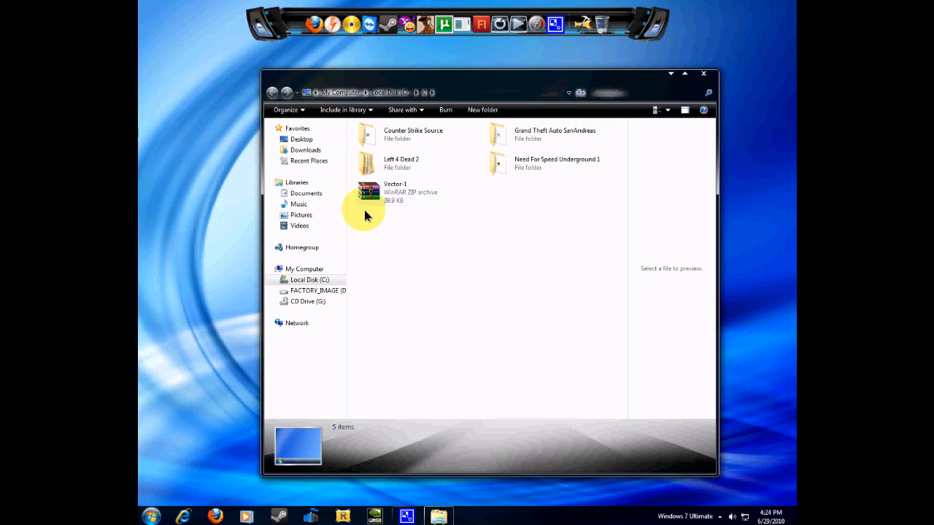
Extract Vector-1.zip into a new Vector-1 folder beside the archive.
left_click(394, 191)
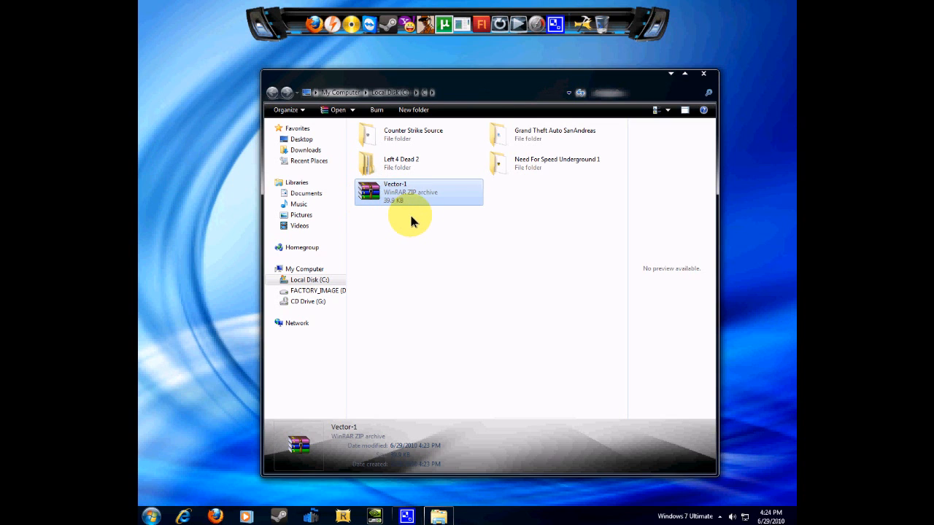
right_click(410, 192)
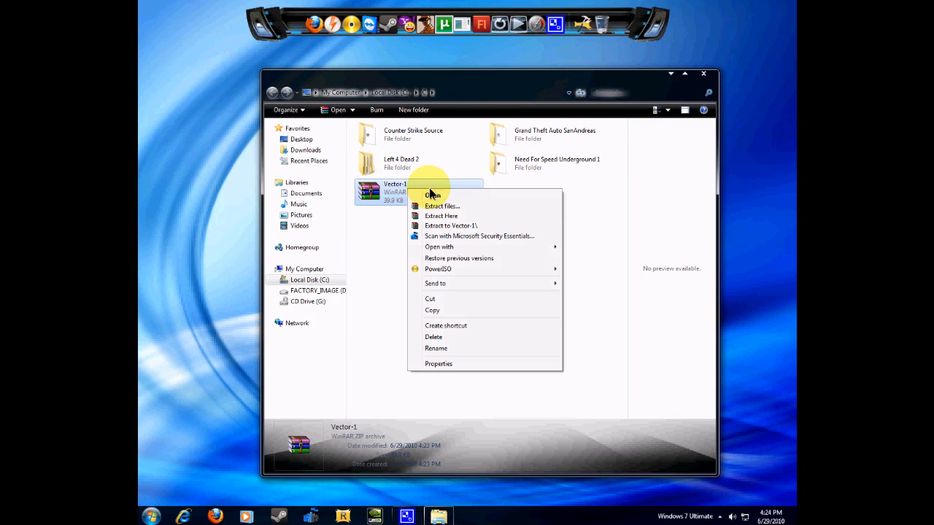
mouse_move(458, 231)
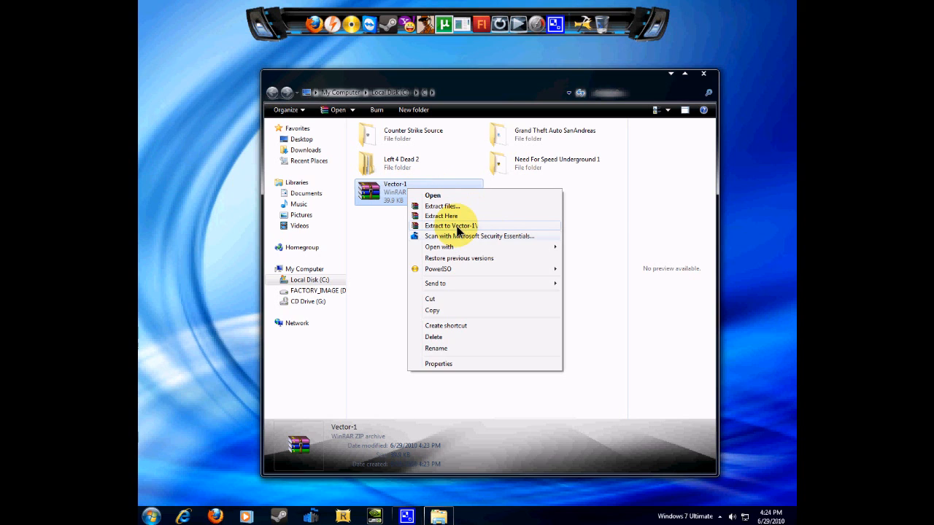
left_click(450, 225)
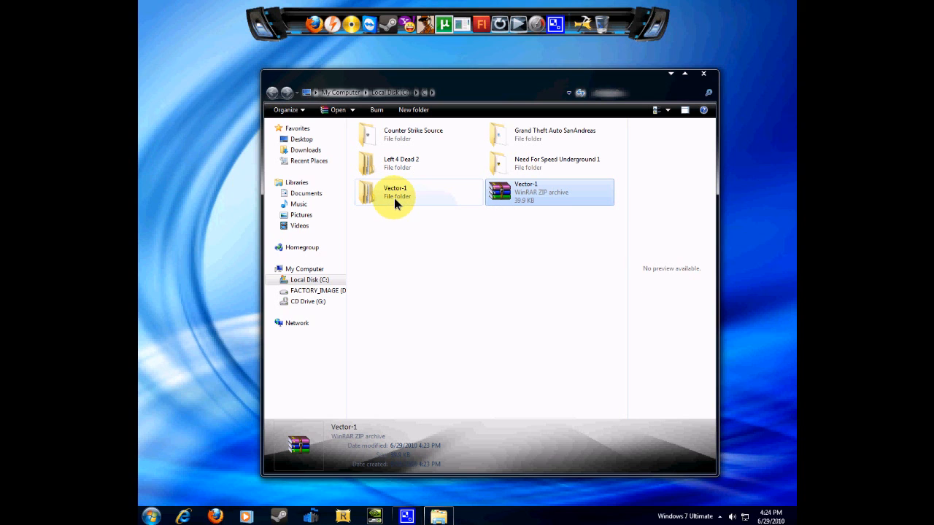
left_click(394, 192)
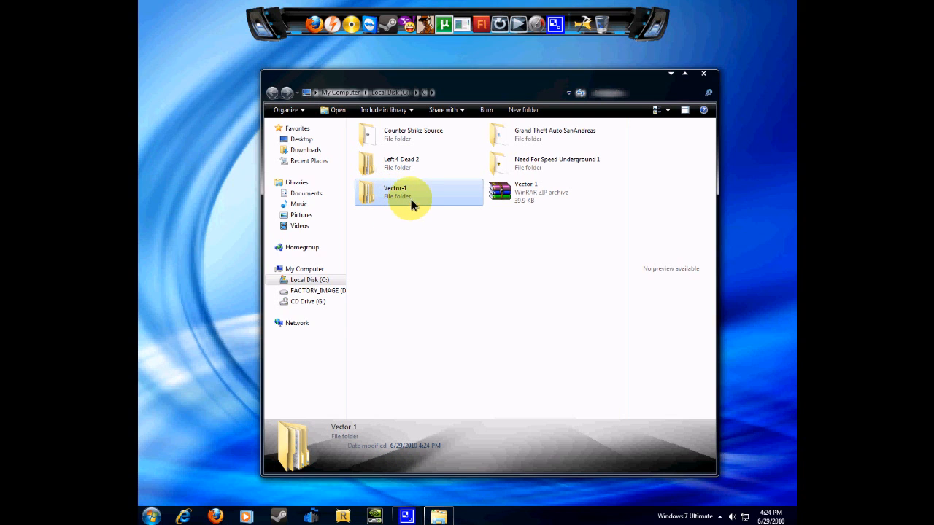
Check the Vector skin folder inside Vector-1 holds its Background, Sep, Separator and Vector files.
double_click(394, 193)
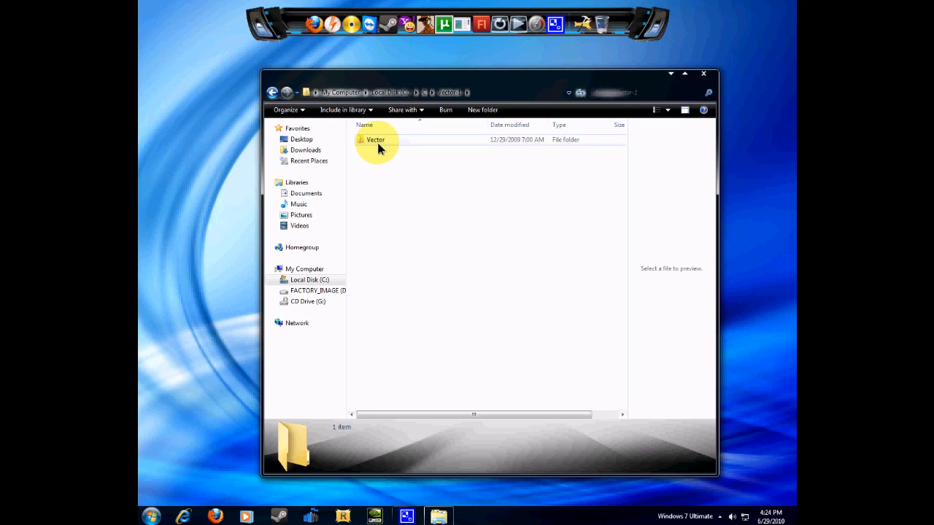
left_click(377, 140)
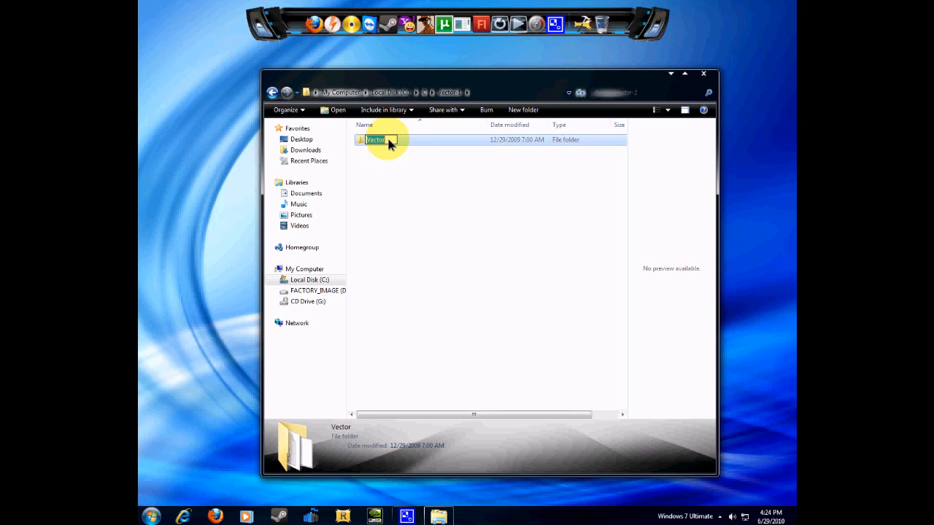
double_click(377, 140)
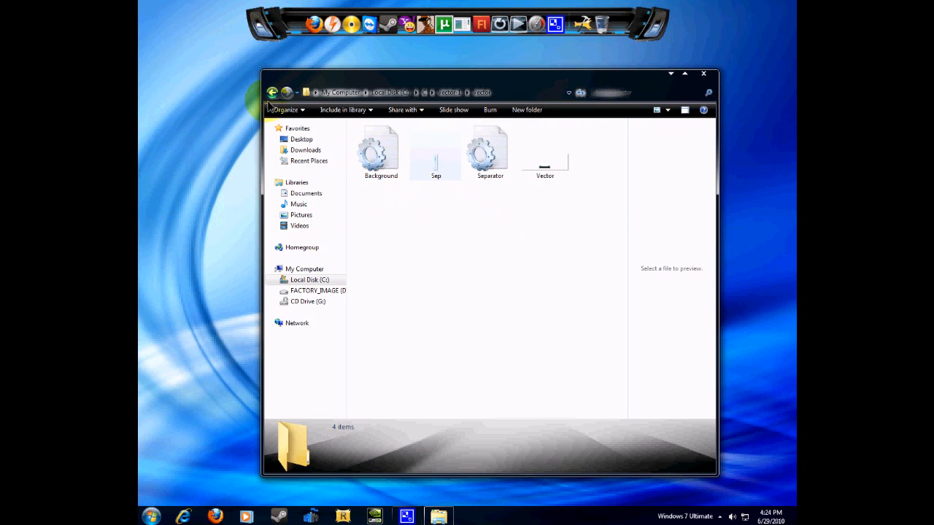
left_click(271, 91)
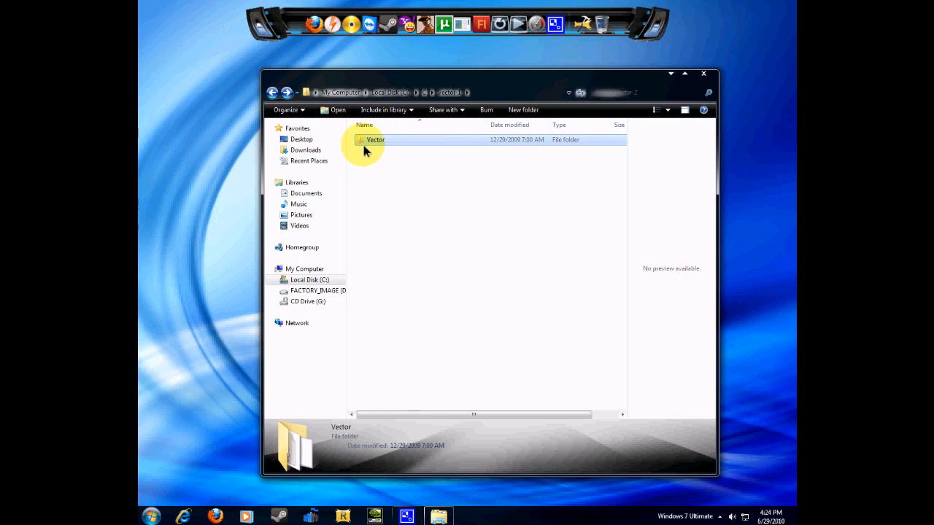
right_click(376, 140)
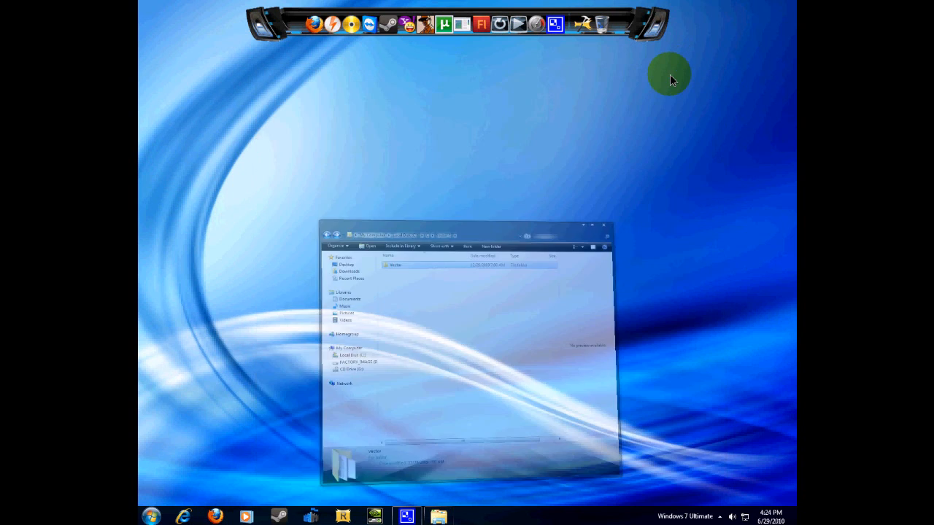
From My Computer, look inside the Windows folder on Local Disk (C) and return to the drive root.
left_click(151, 516)
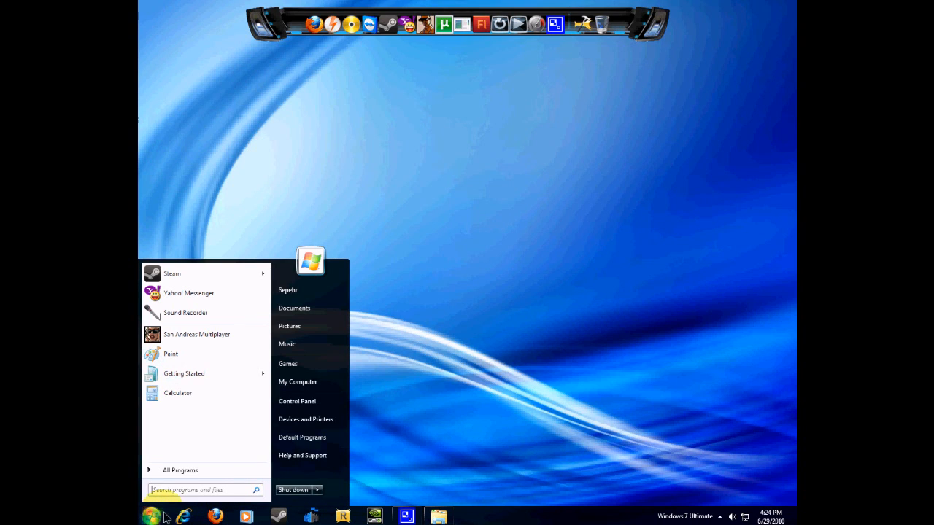
left_click(310, 382)
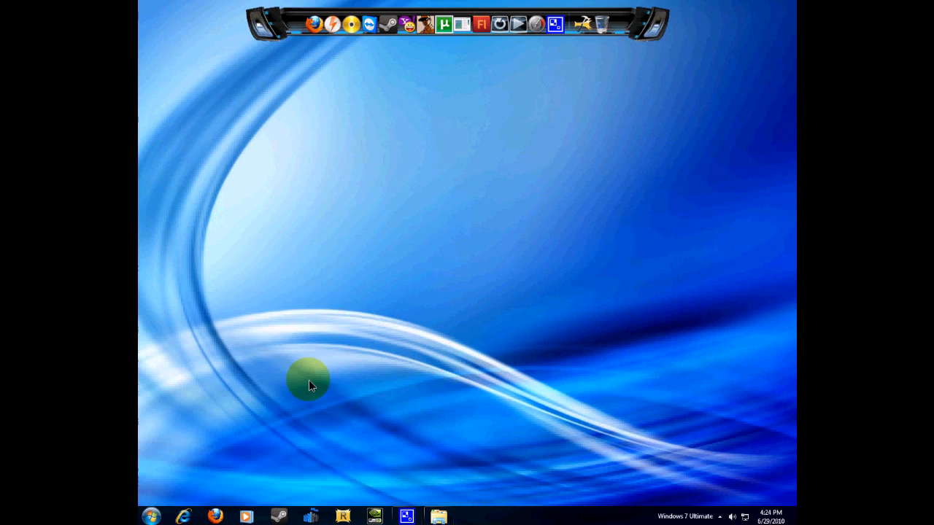
left_click(438, 517)
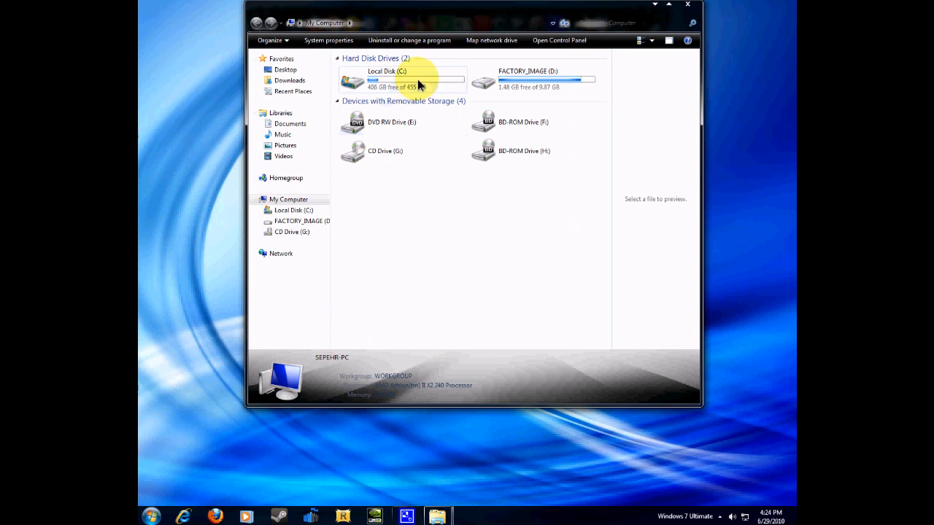
double_click(386, 79)
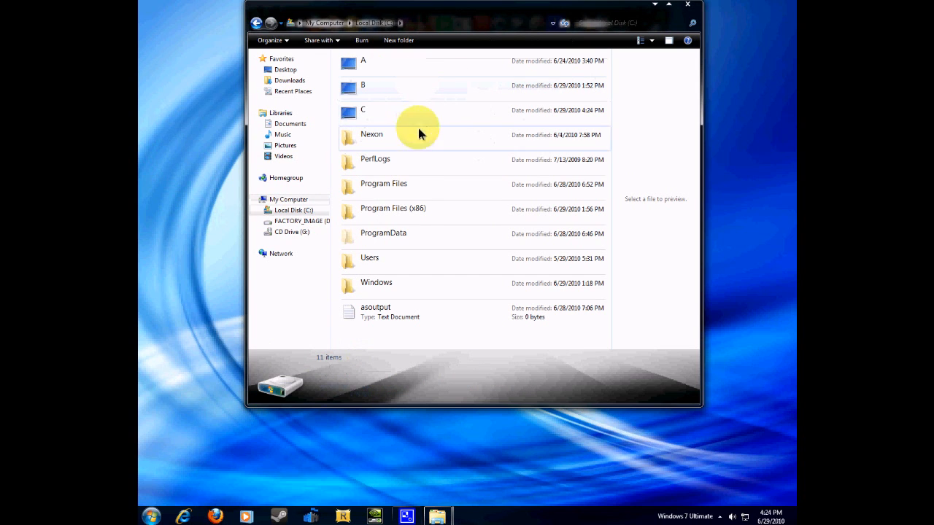
left_click(394, 207)
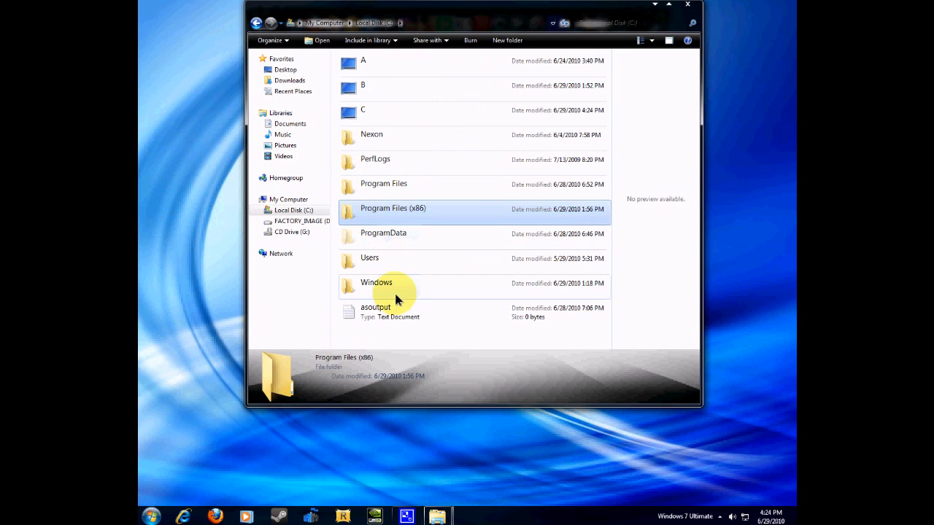
double_click(376, 283)
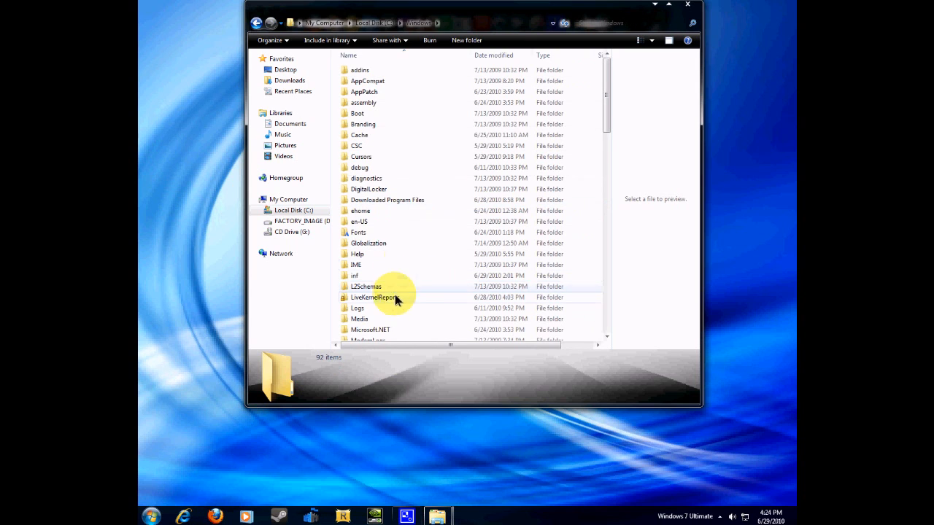
mouse_move(438, 167)
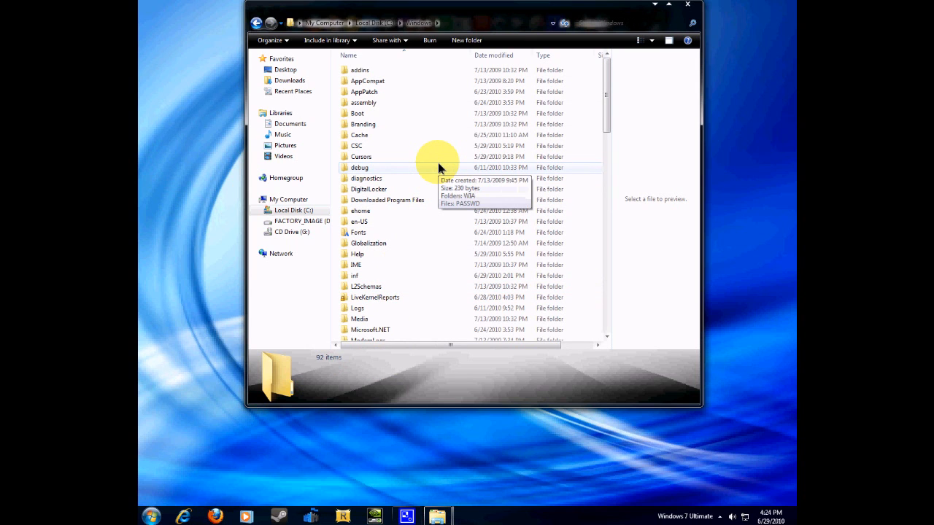
scroll("down", 3)
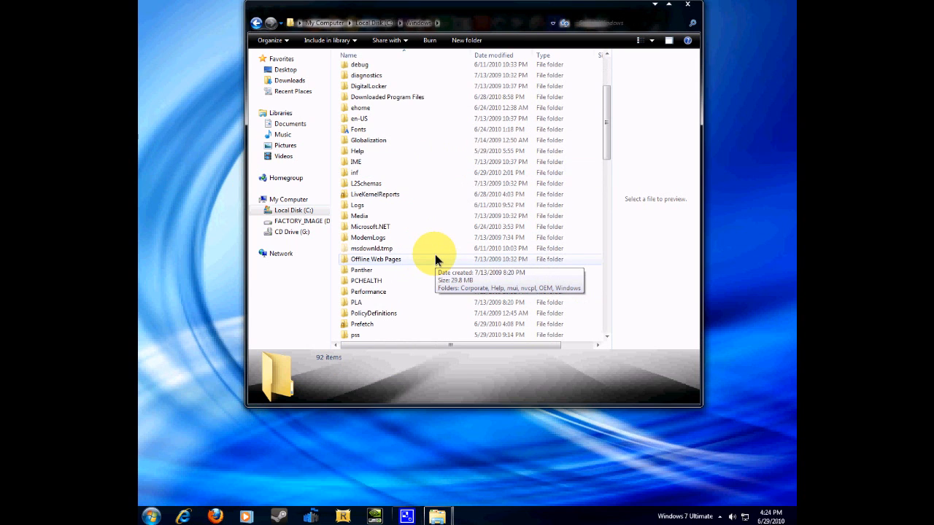
left_click(257, 24)
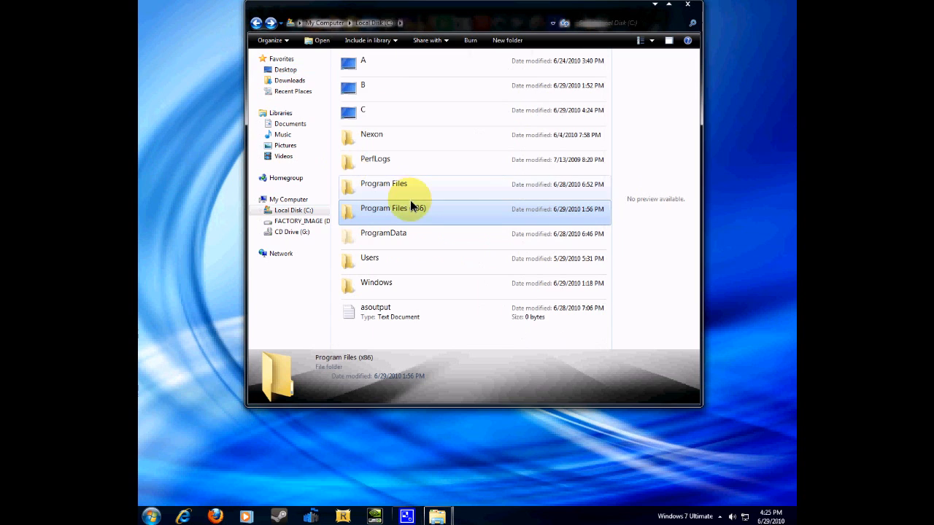
Navigate Program Files (x86) > RocketDock > Skins and look through the installed skins.
double_click(383, 207)
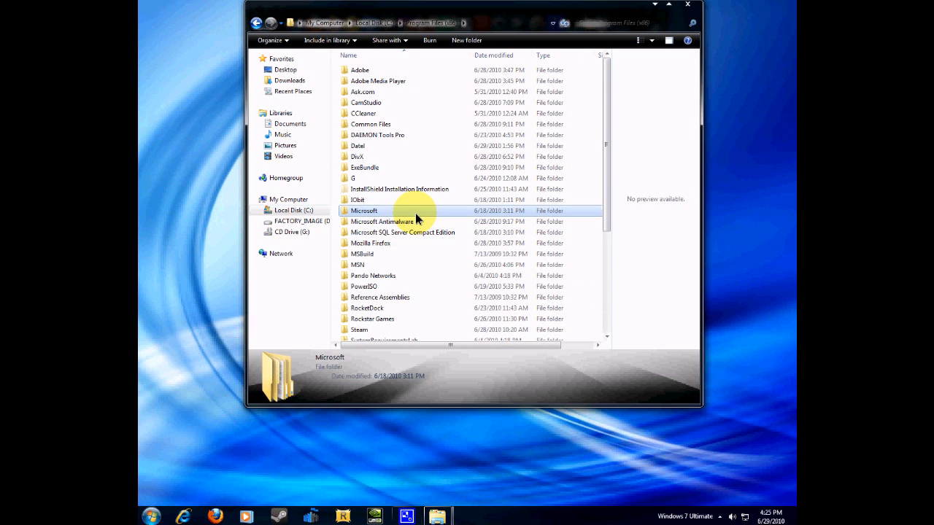
left_click(380, 298)
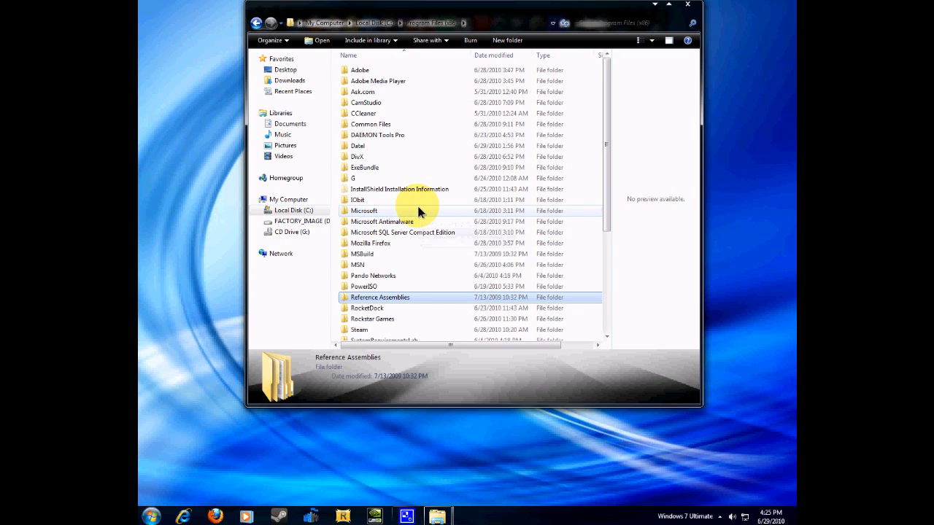
left_click(368, 307)
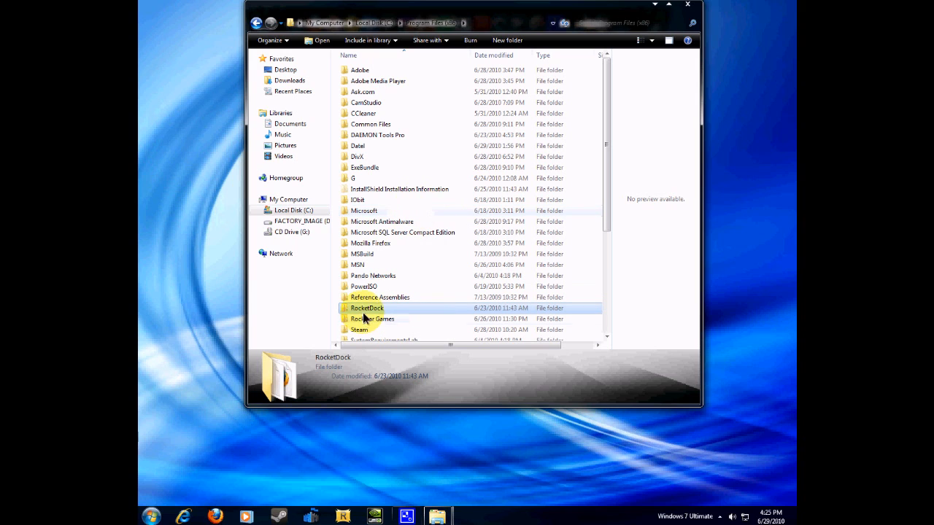
double_click(366, 308)
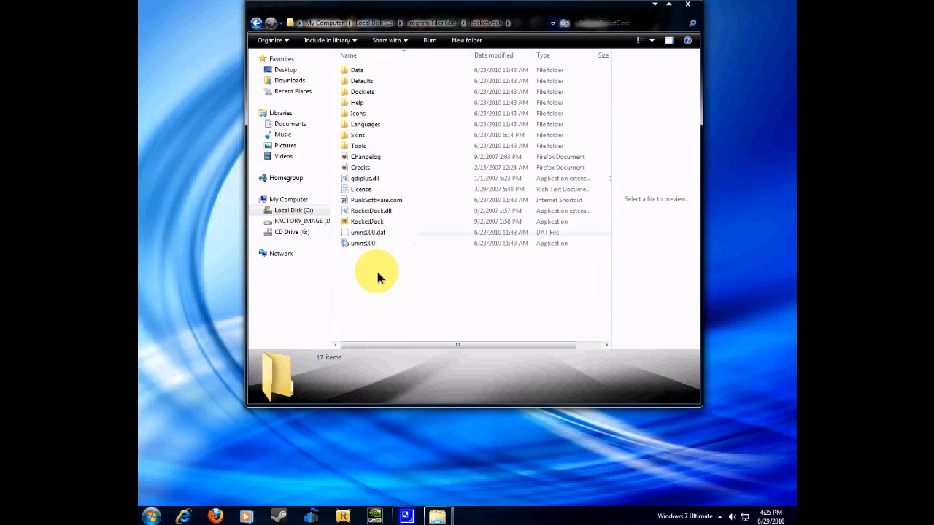
left_click(359, 146)
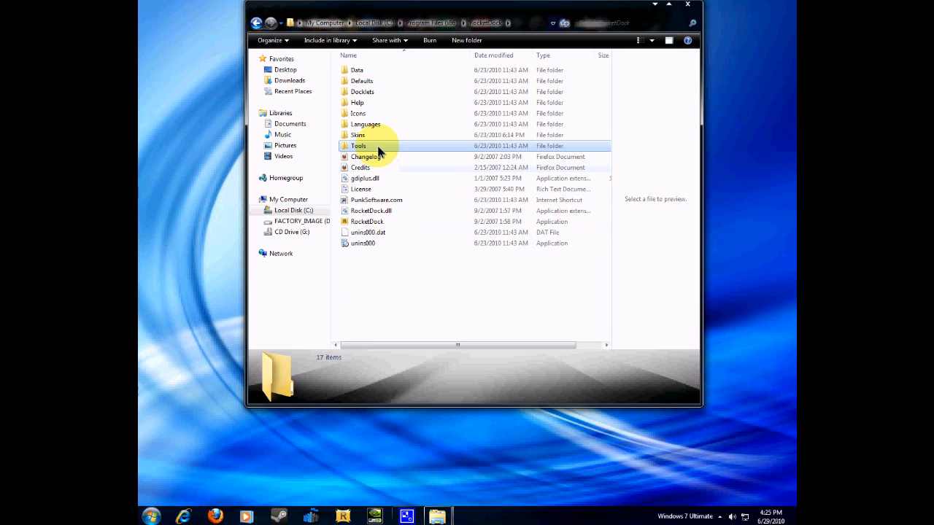
left_click(357, 134)
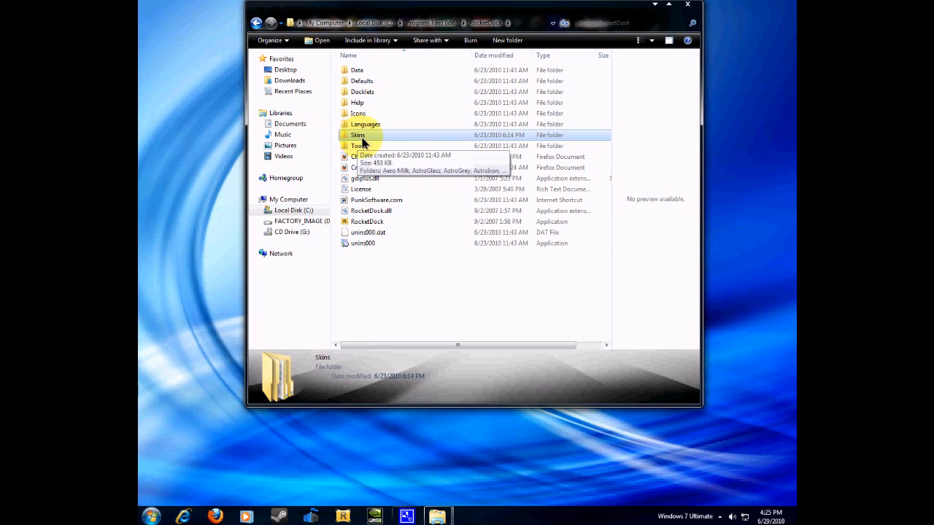
double_click(357, 135)
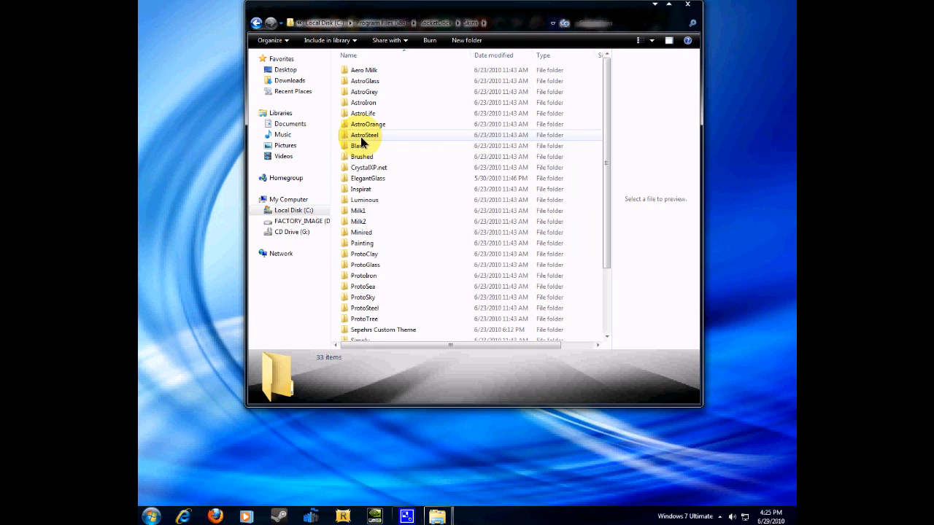
scroll("down", 3)
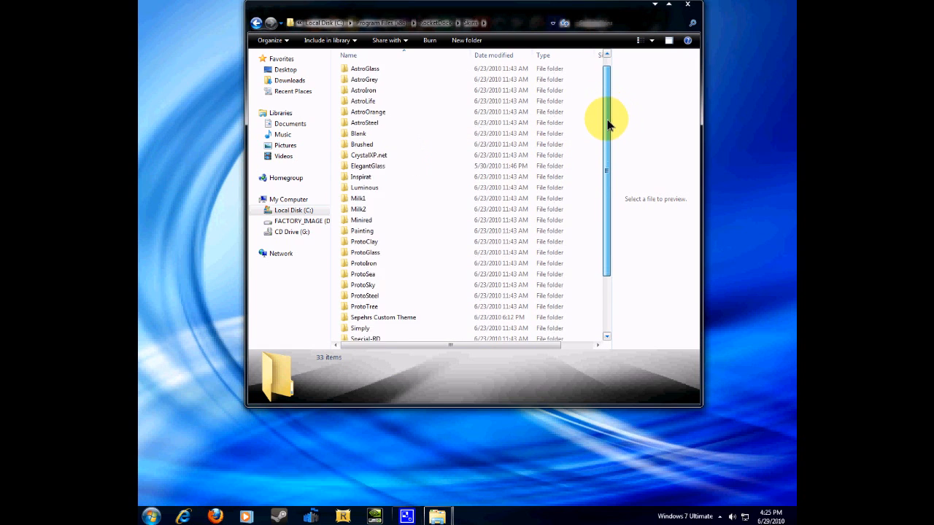
scroll("down", 3)
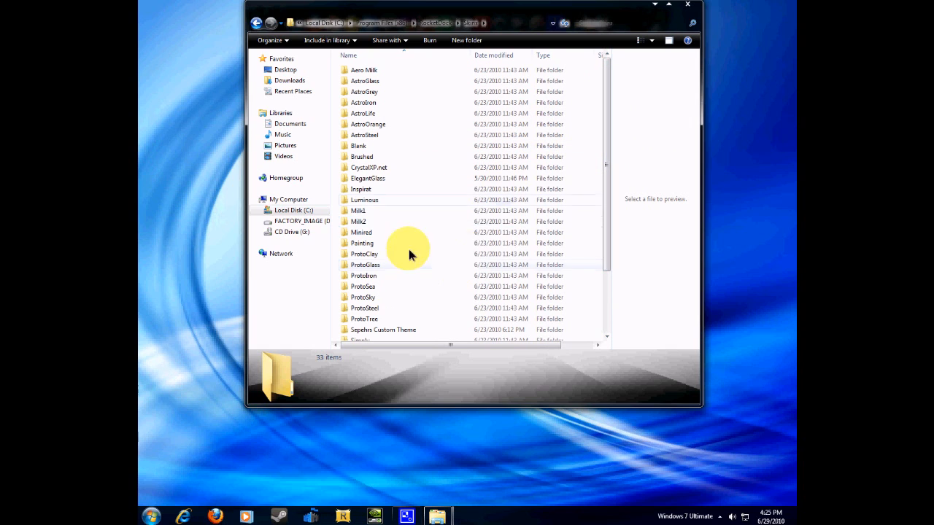
mouse_move(337, 236)
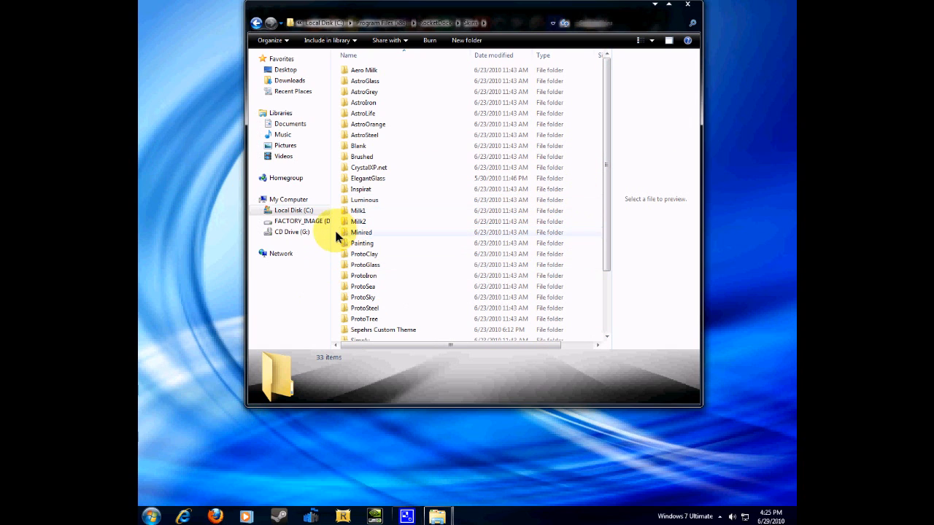
mouse_move(247, 408)
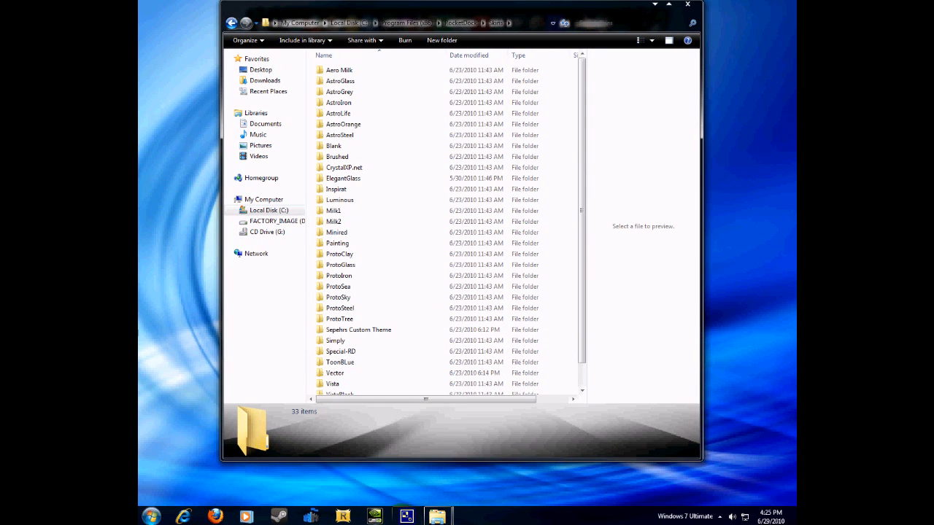
Confirm Vector sits among RocketDock's skins, then close both Explorer windows.
double_click(336, 374)
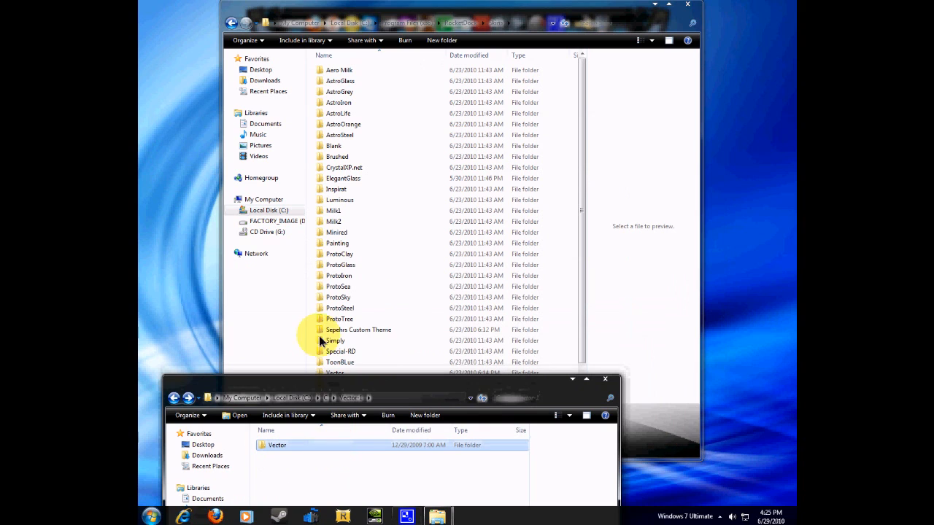
left_click(277, 445)
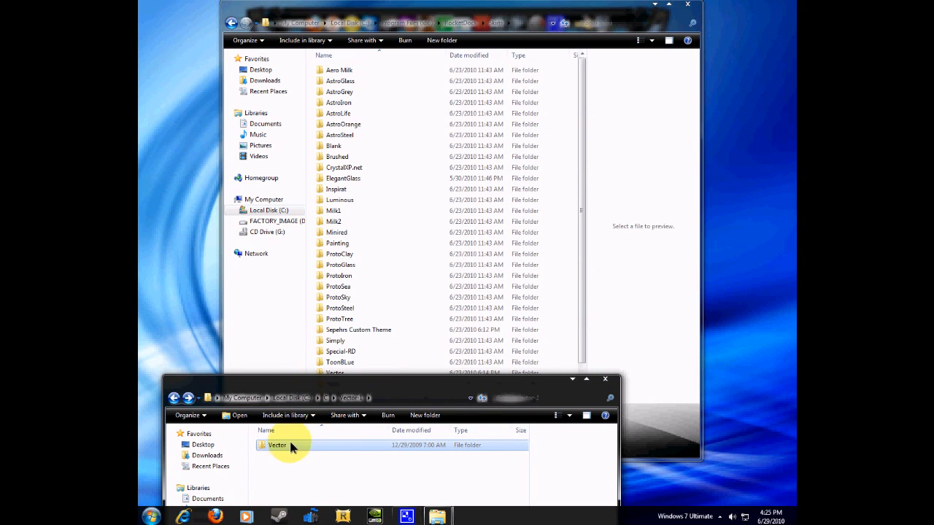
mouse_move(309, 334)
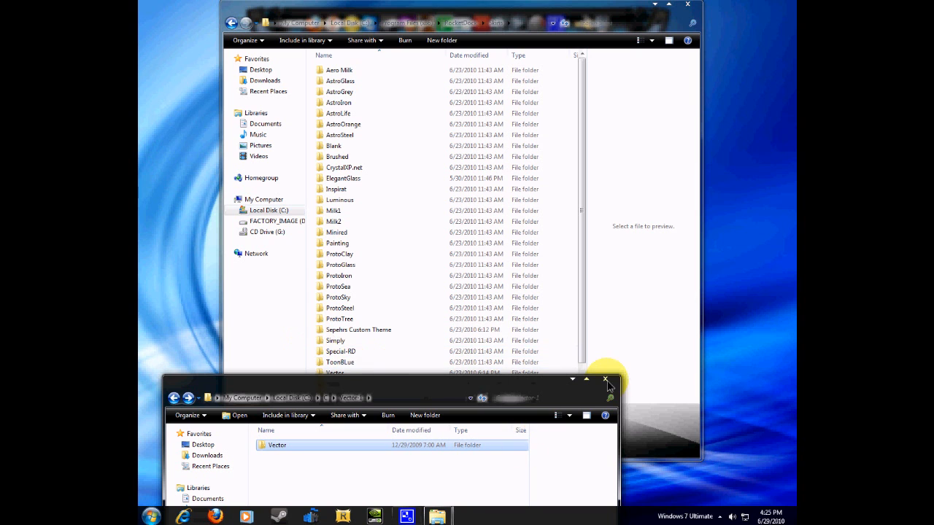
left_click(605, 379)
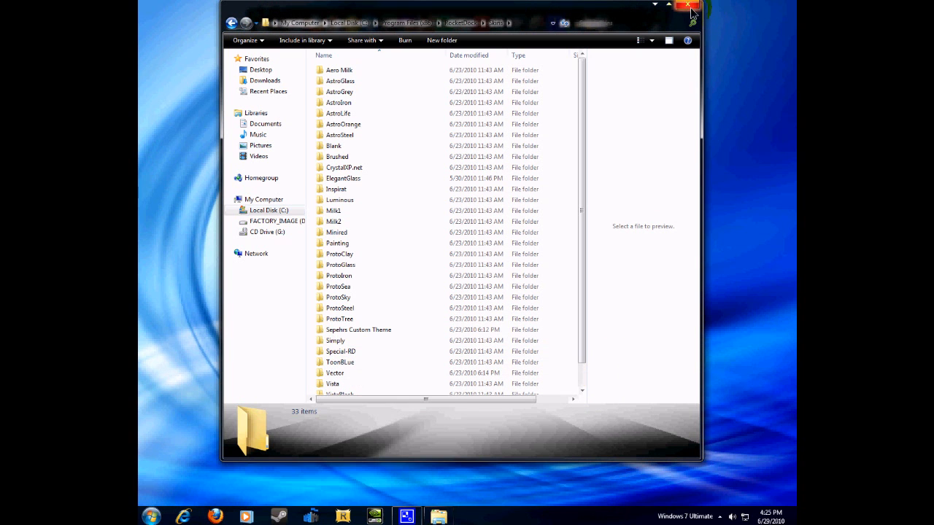
left_click(691, 6)
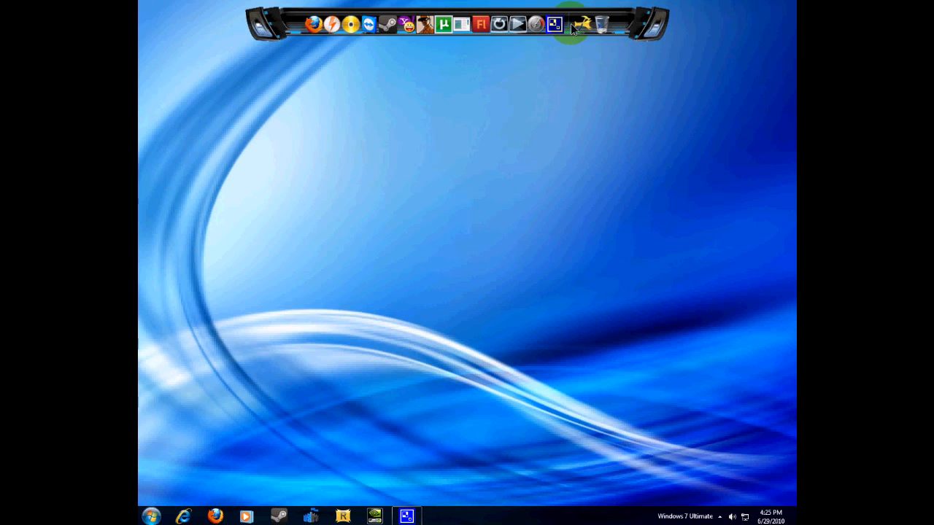
Set the dock theme to Vector in Dock Settings and confirm with OK.
right_click(572, 23)
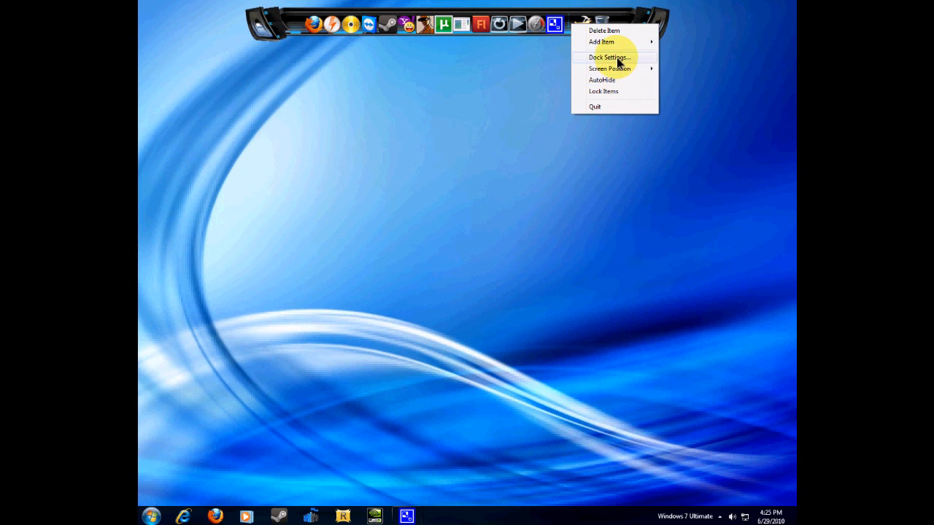
left_click(609, 57)
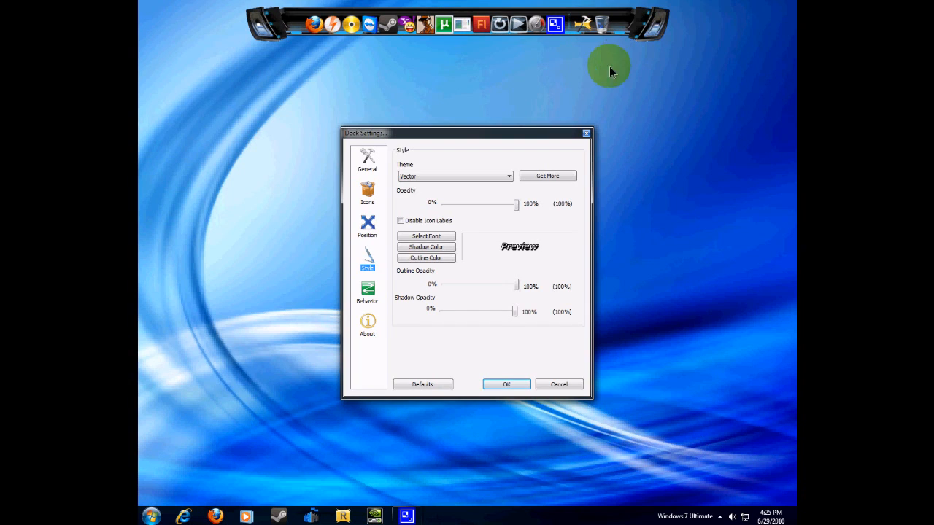
mouse_move(455, 196)
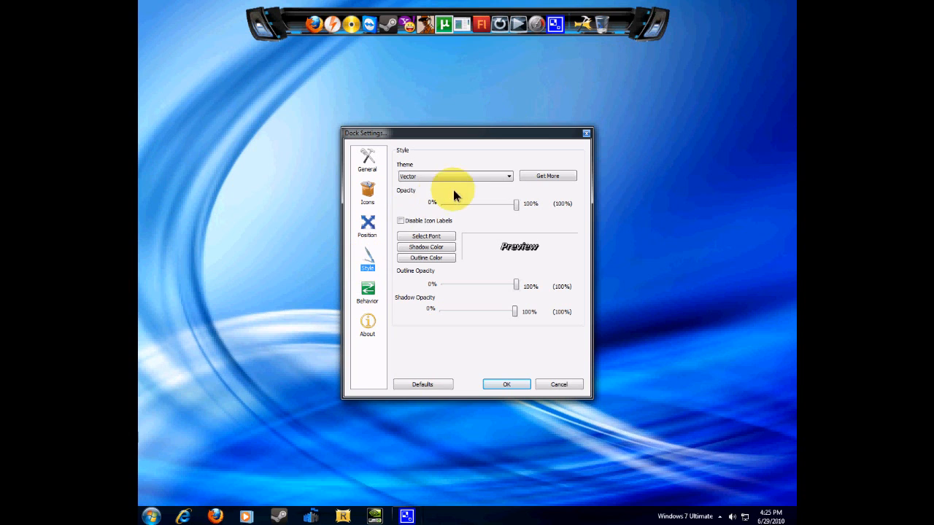
left_click(508, 175)
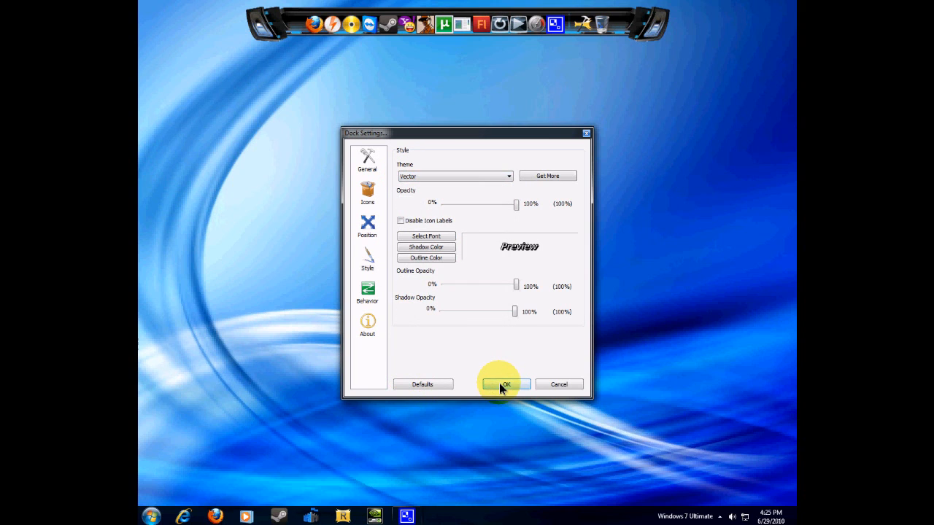
left_click(504, 385)
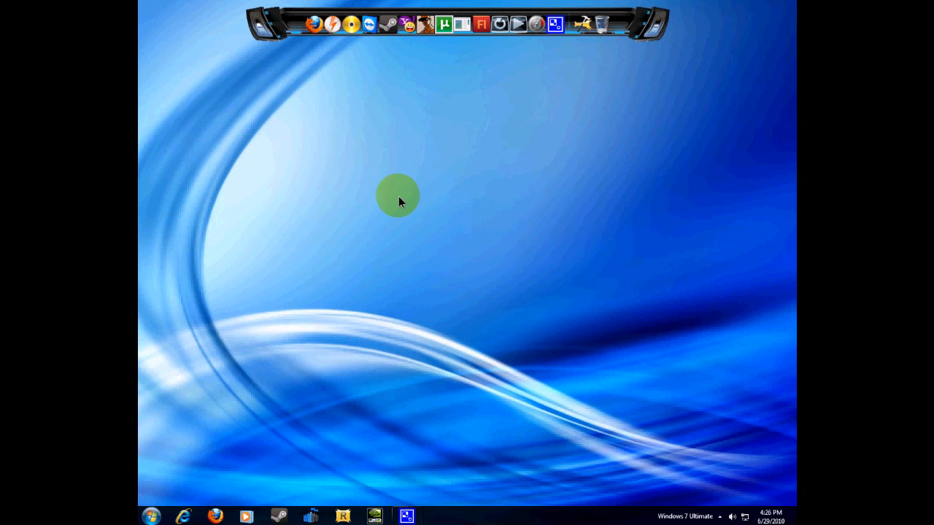
mouse_move(446, 493)
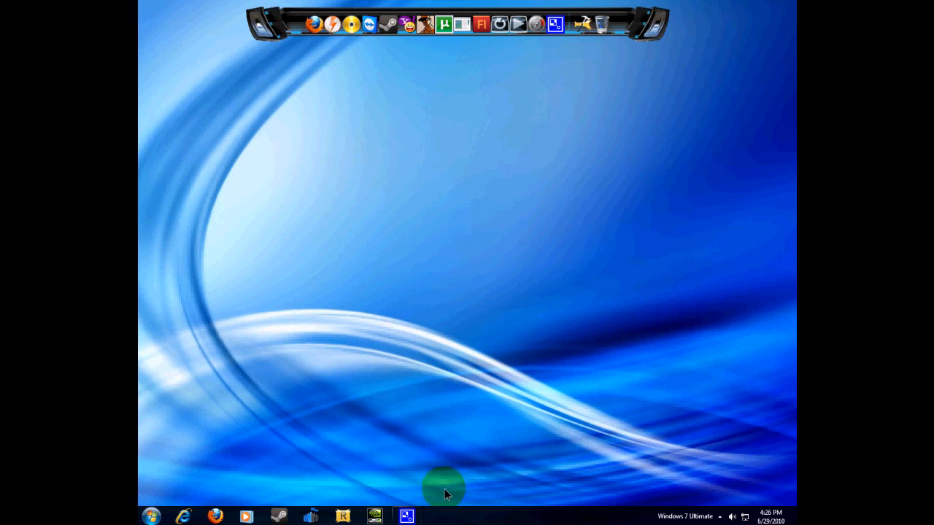